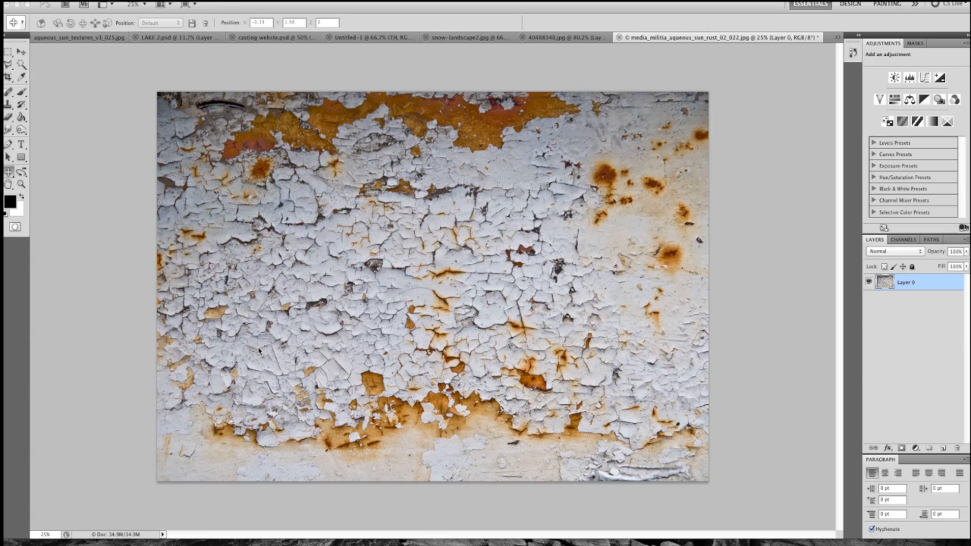
pyautogui.moveTo(207, 428)
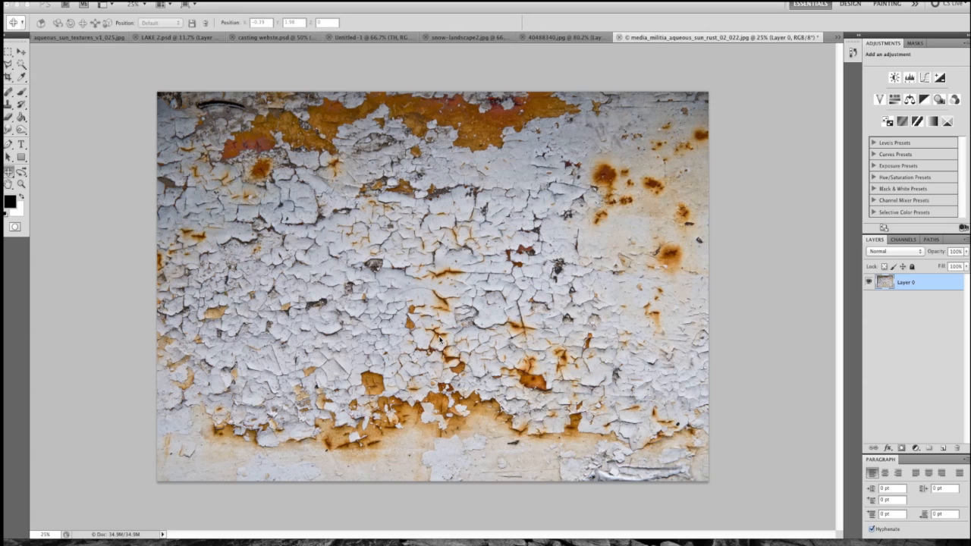
pyautogui.moveTo(148, 376)
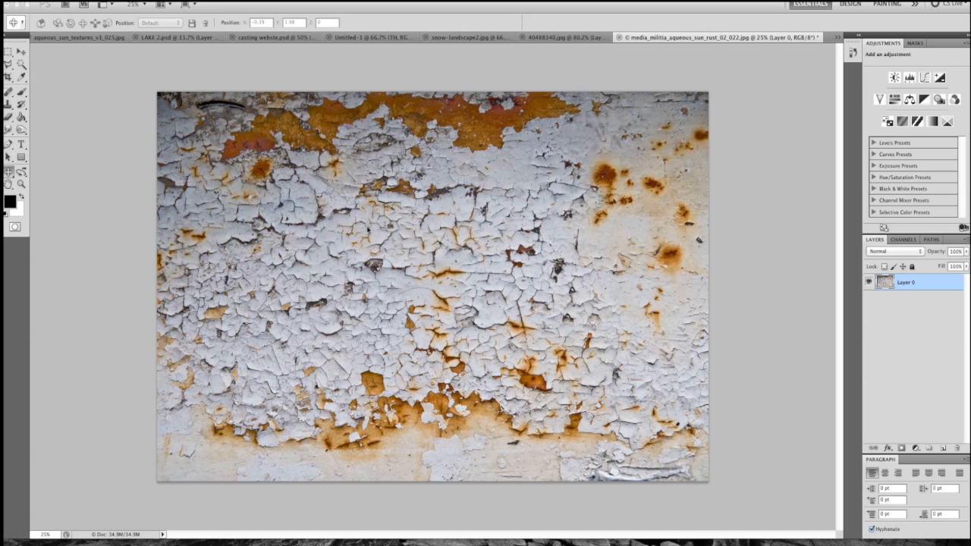
pyautogui.moveTo(590, 47)
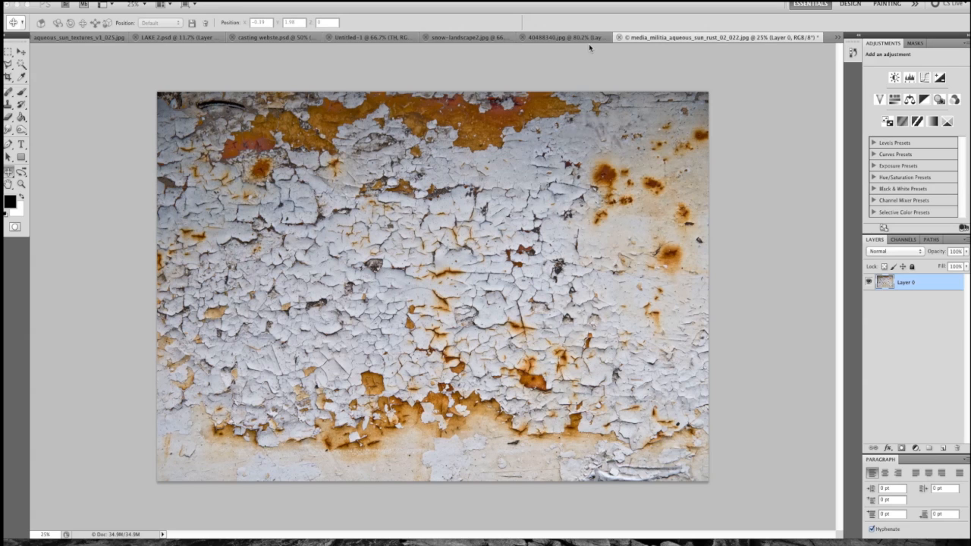
pyautogui.moveTo(357, 249)
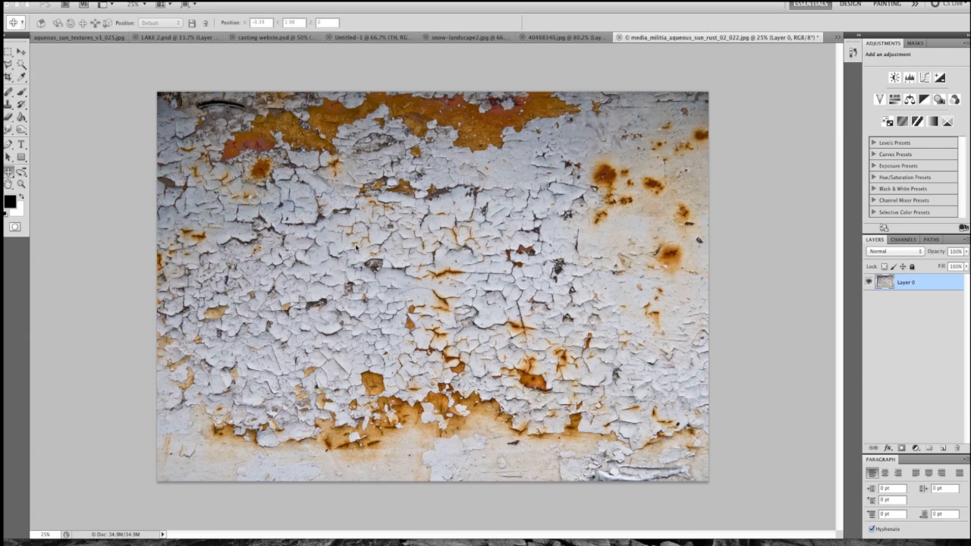
pyautogui.moveTo(636, 89)
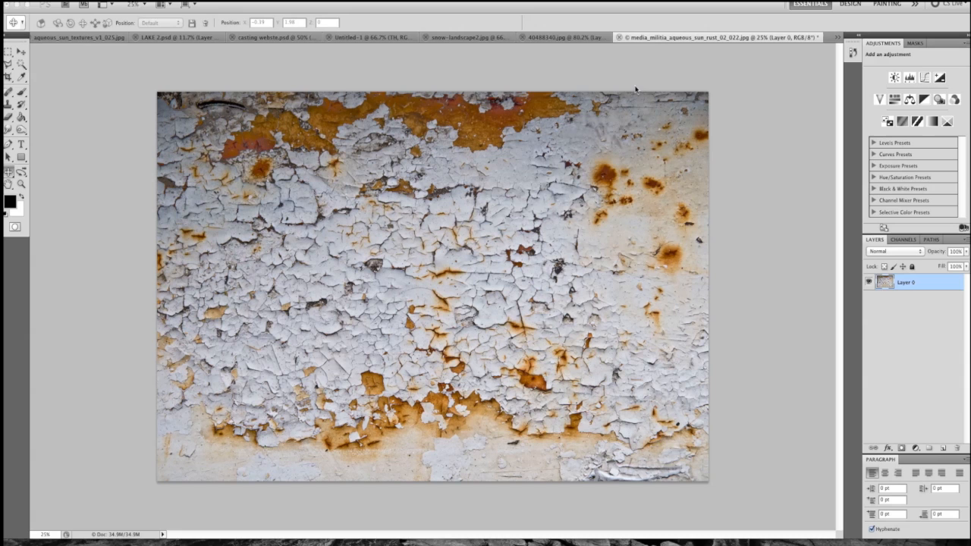
pyautogui.moveTo(680, 163)
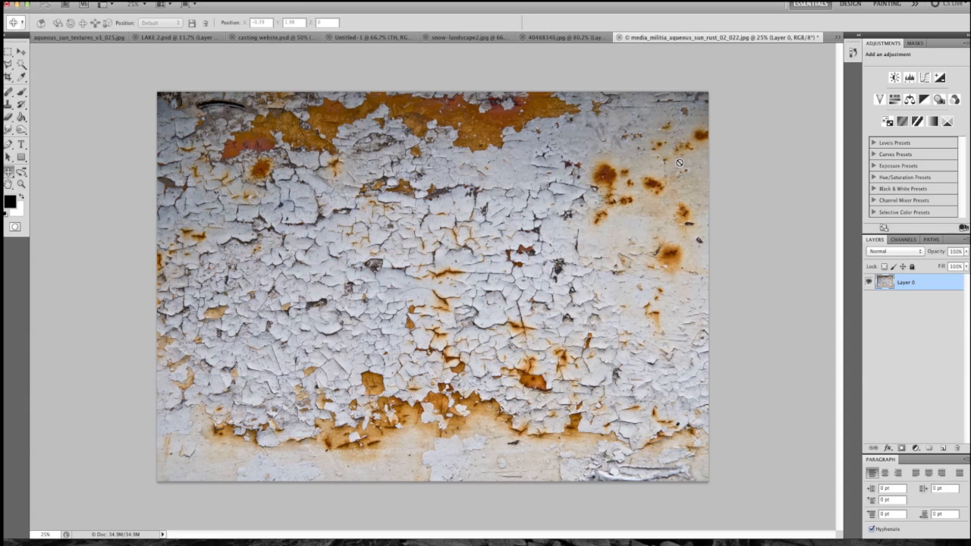
pyautogui.moveTo(749, 140)
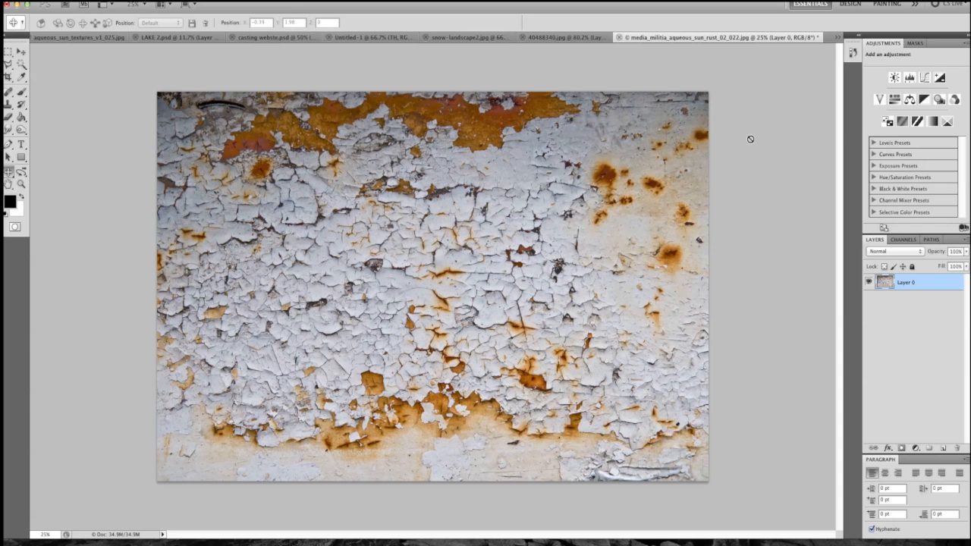
pyautogui.moveTo(304, 369)
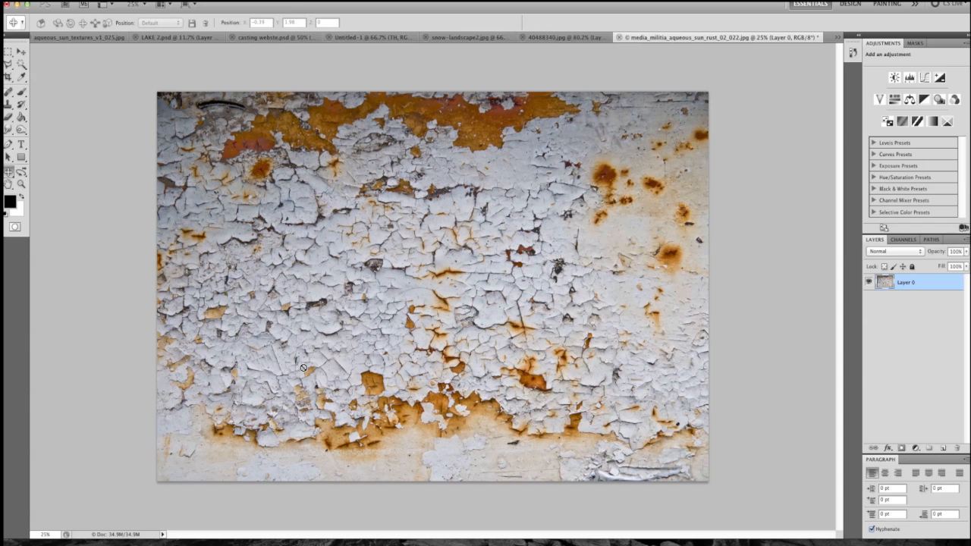
pyautogui.moveTo(118, 370)
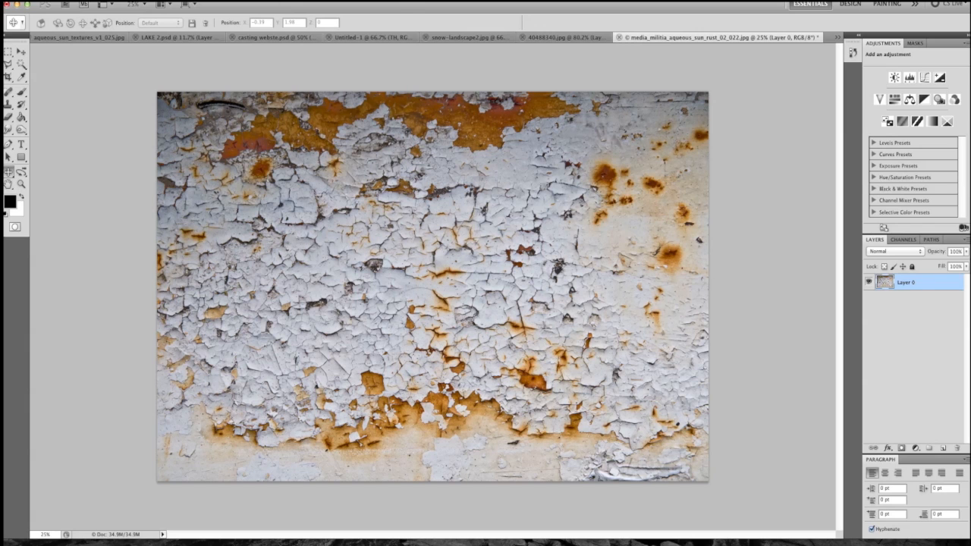
pyautogui.moveTo(313, 32)
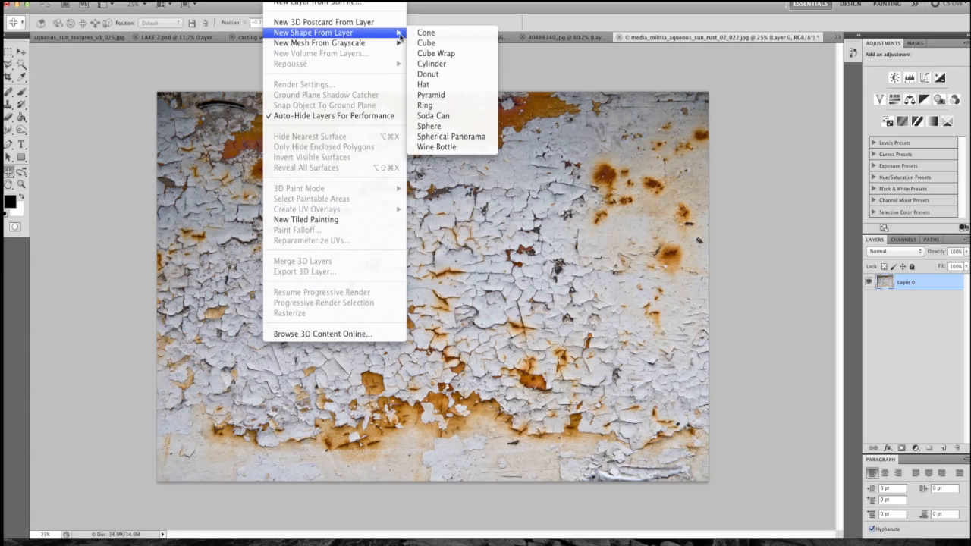
pyautogui.moveTo(437, 53)
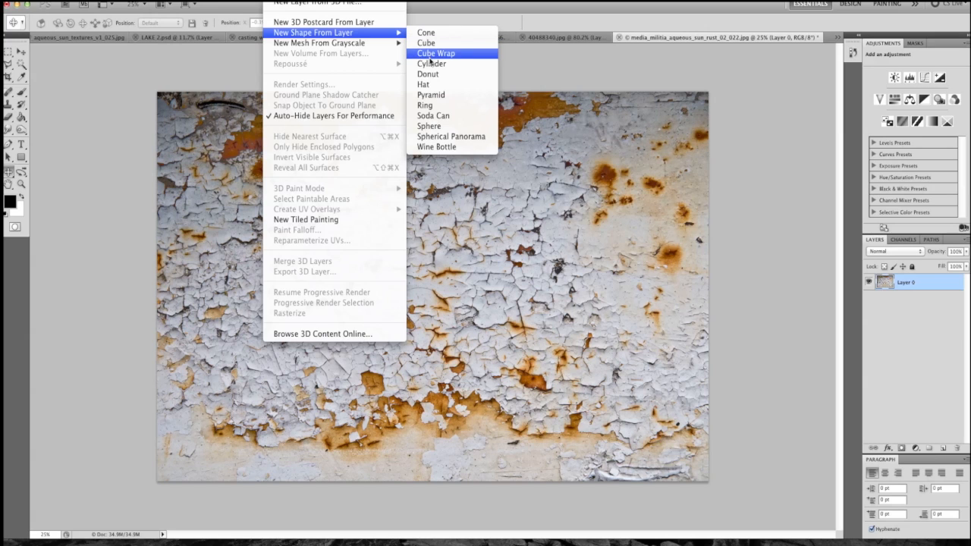
pyautogui.moveTo(452, 116)
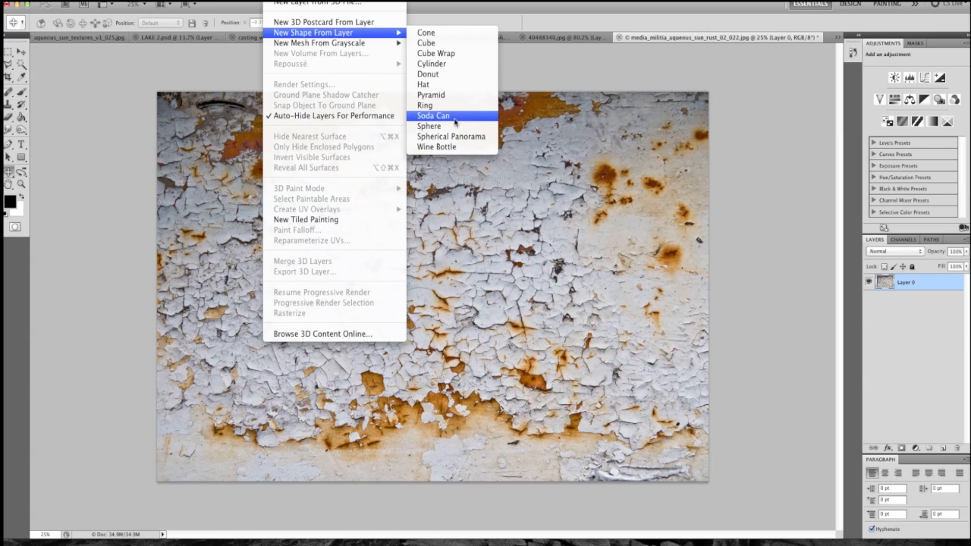
# Step: Apply the rusty cracked-paint image as the sphere's diffuse texture
pyautogui.click(434, 116)
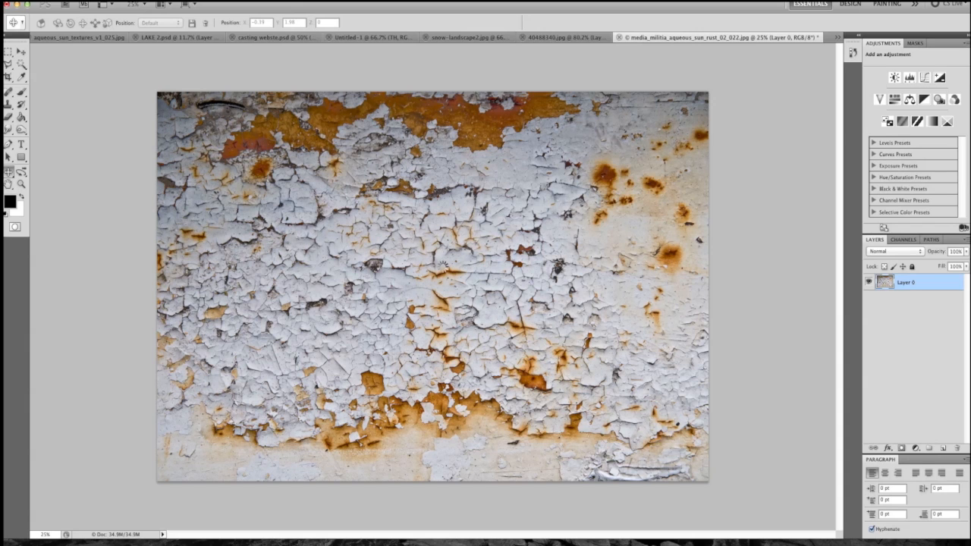
pyautogui.moveTo(437, 279)
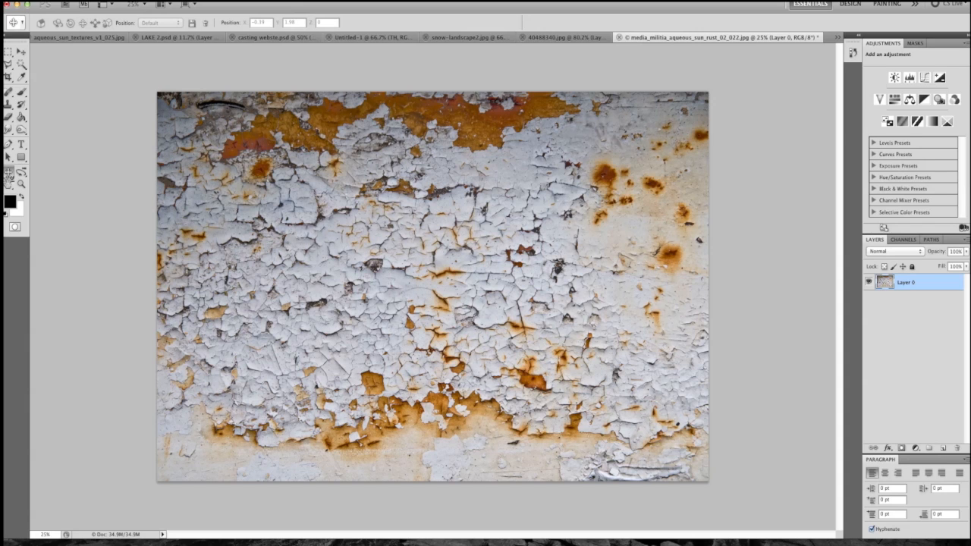
pyautogui.moveTo(130, 221)
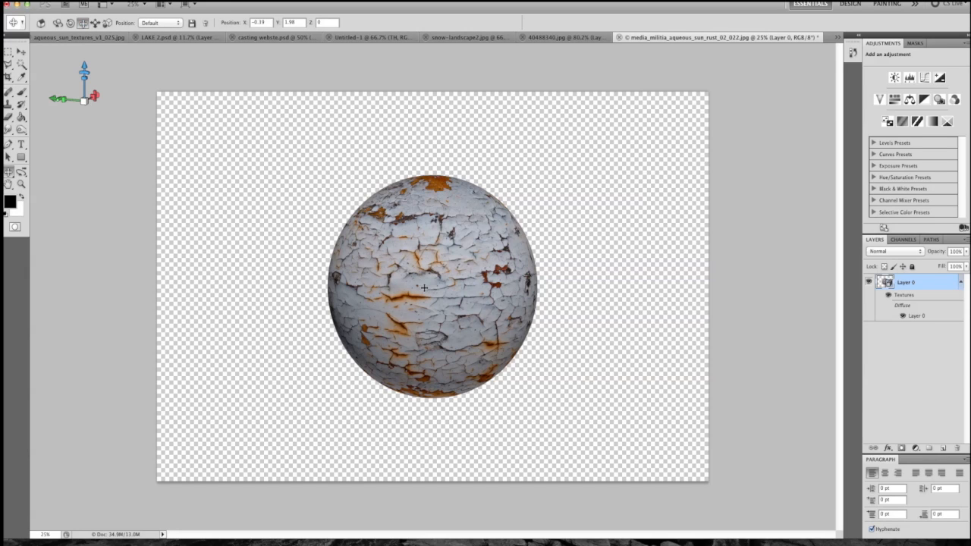
pyautogui.moveTo(409, 273)
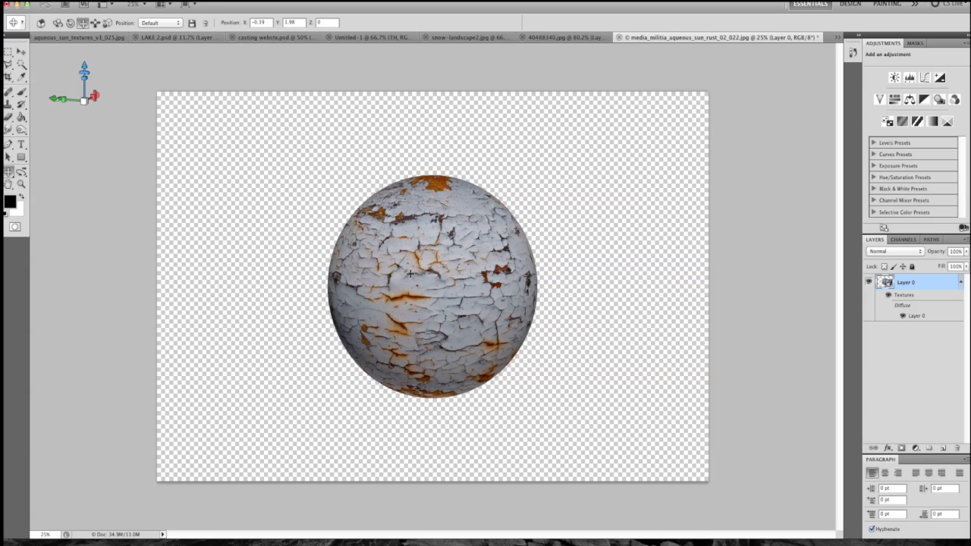
pyautogui.moveTo(393, 303)
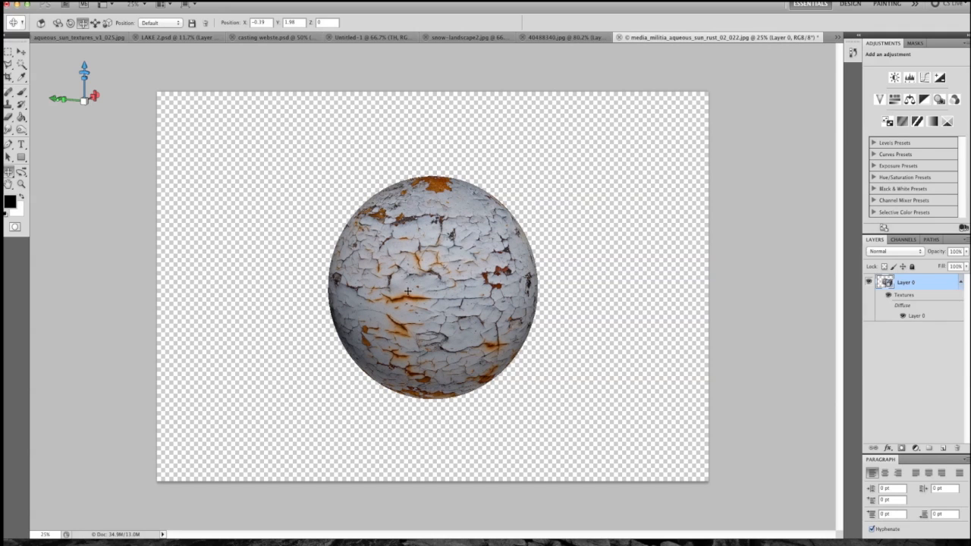
pyautogui.moveTo(82, 124)
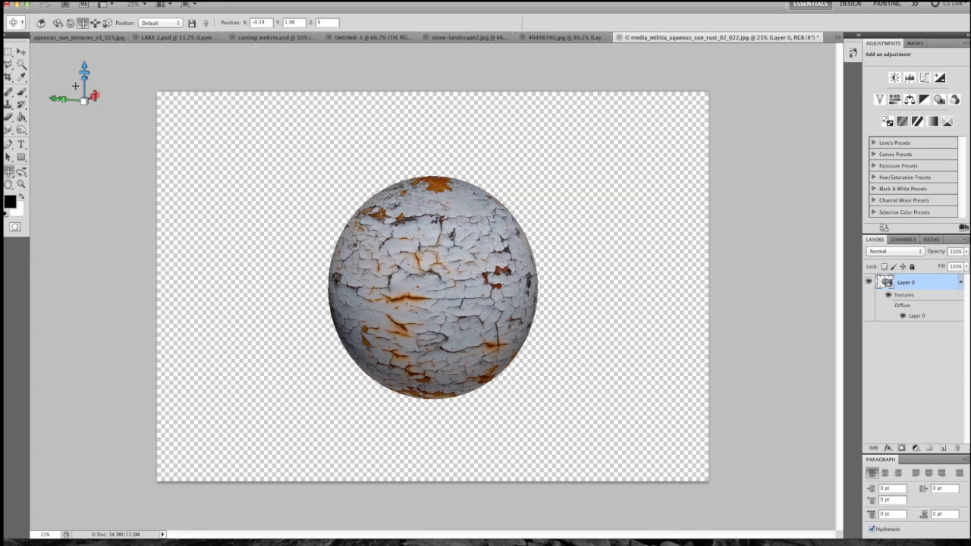
pyautogui.moveTo(103, 100)
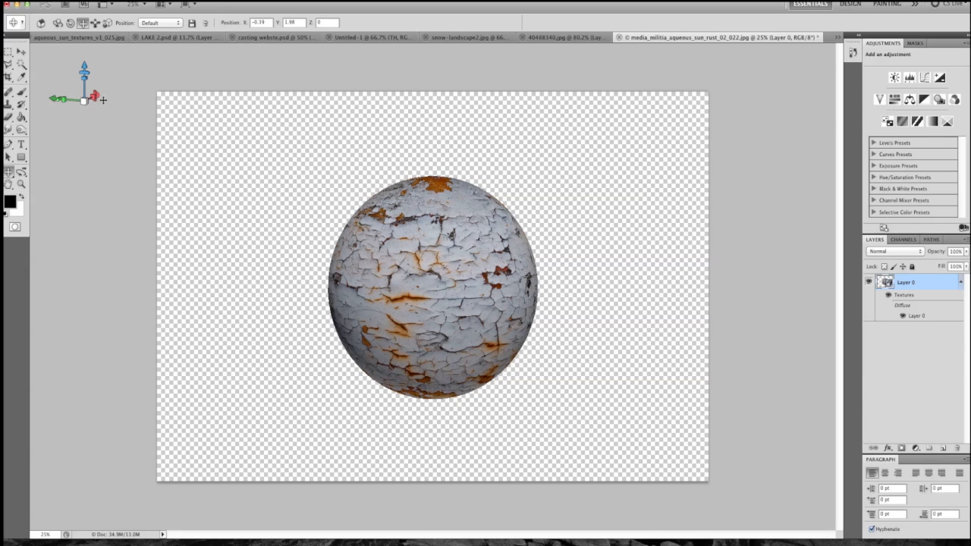
pyautogui.moveTo(79, 117)
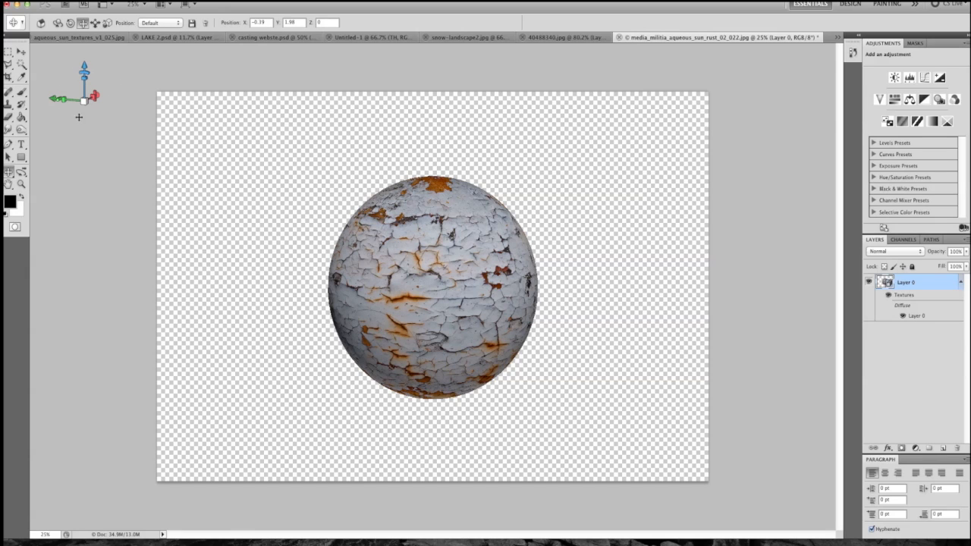
pyautogui.moveTo(232, 176)
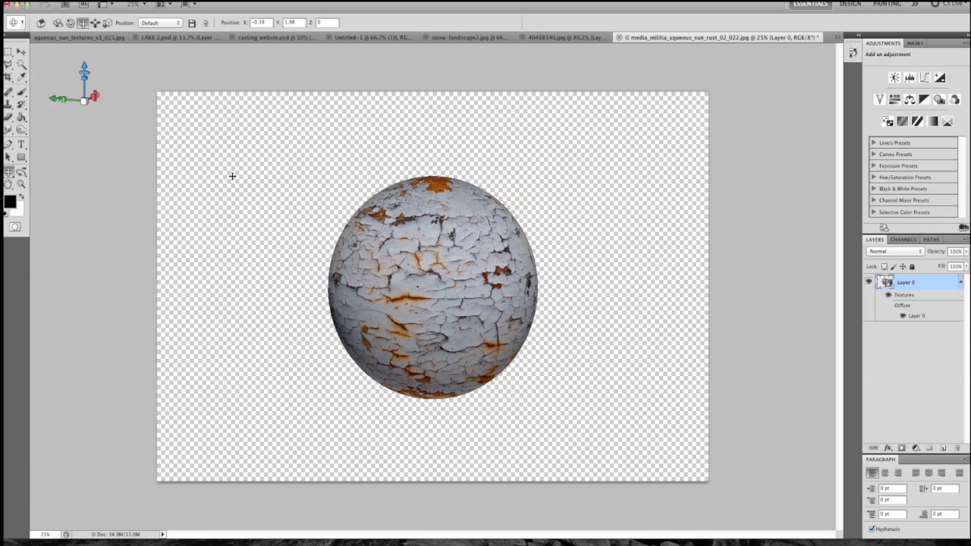
pyautogui.moveTo(225, 211)
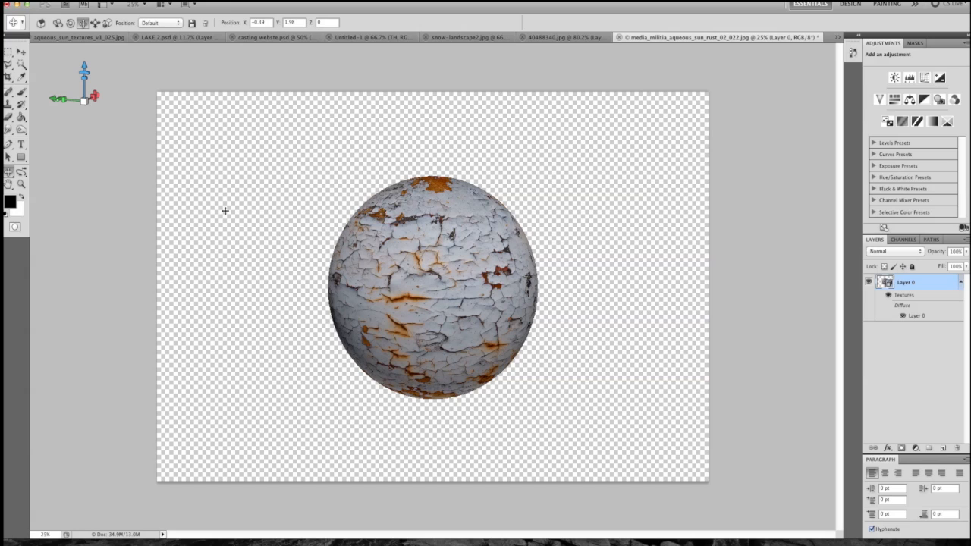
pyautogui.moveTo(352, 310)
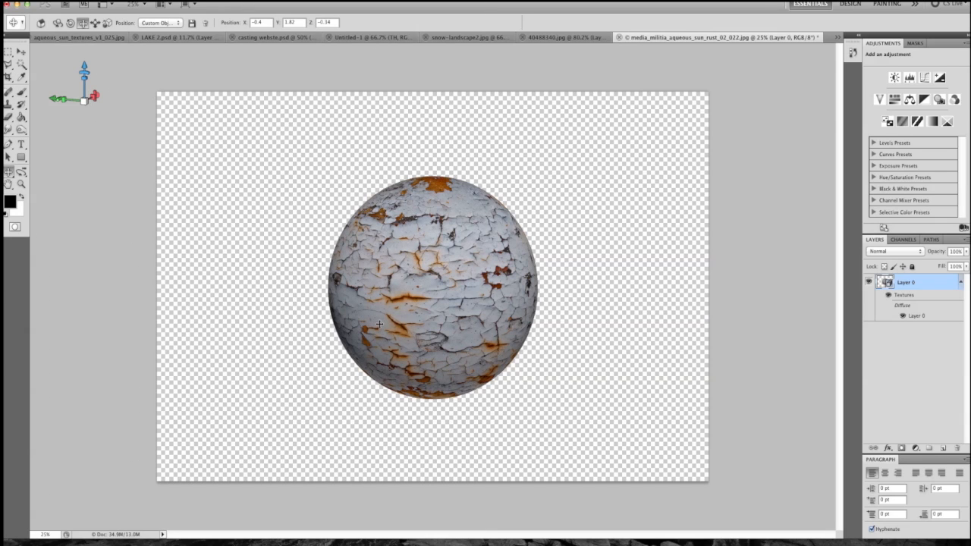
pyautogui.moveTo(252, 220)
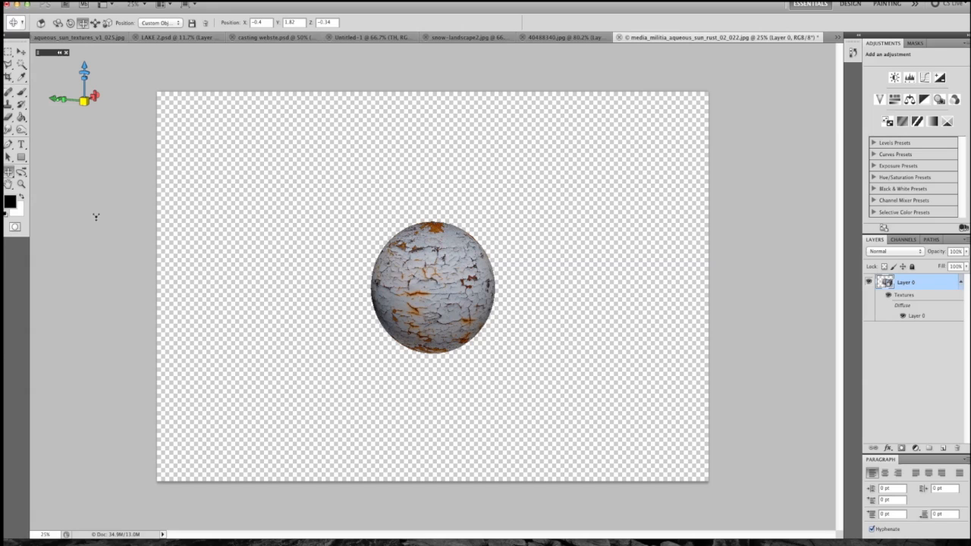
pyautogui.moveTo(591, 314)
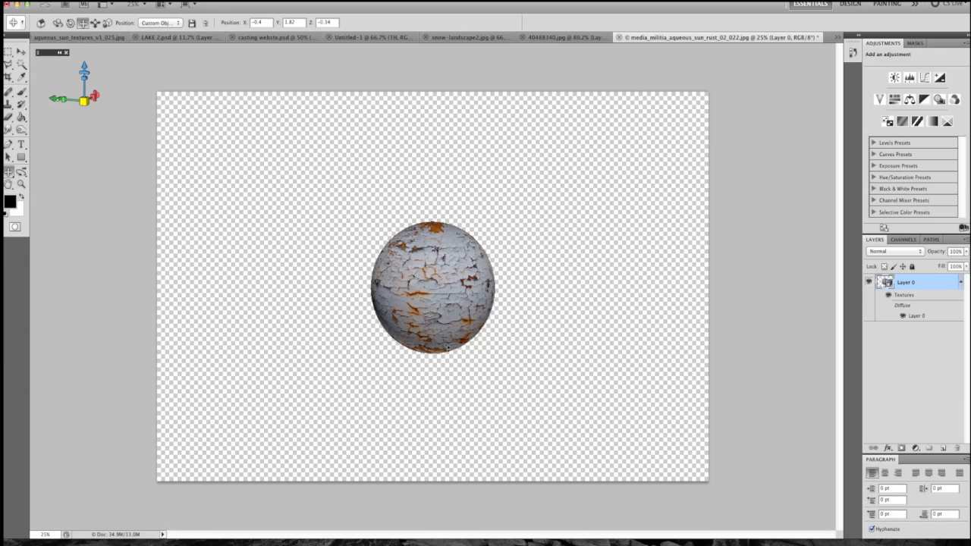
pyautogui.moveTo(530, 180)
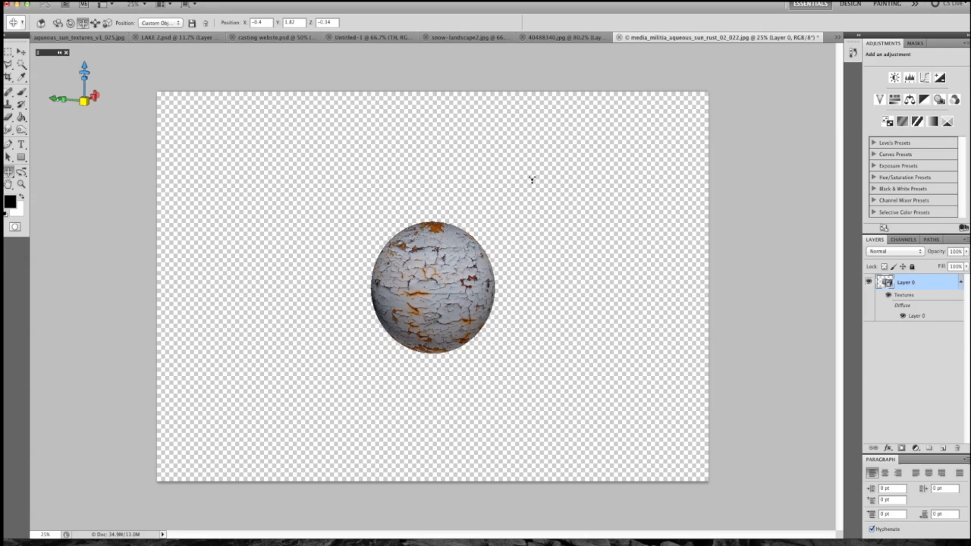
pyautogui.moveTo(203, 159)
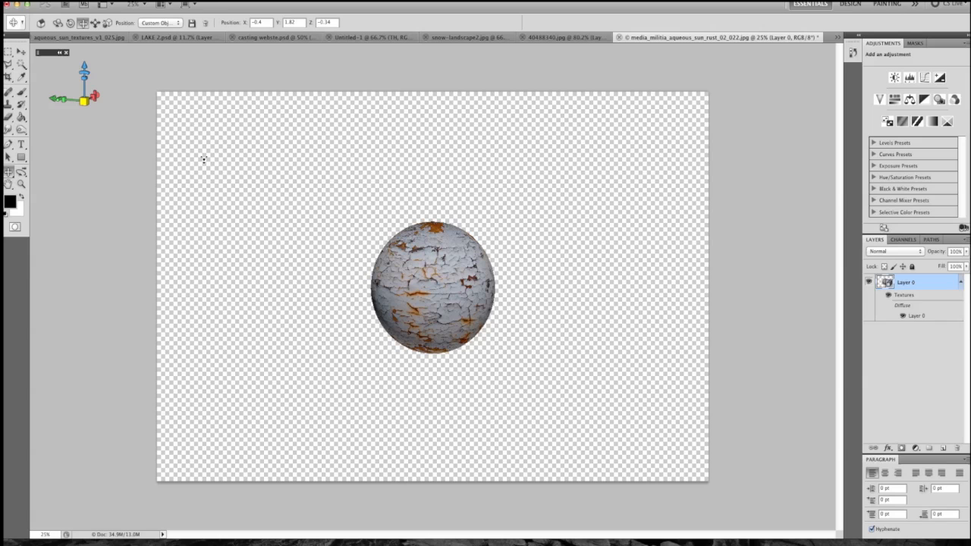
pyautogui.moveTo(207, 85)
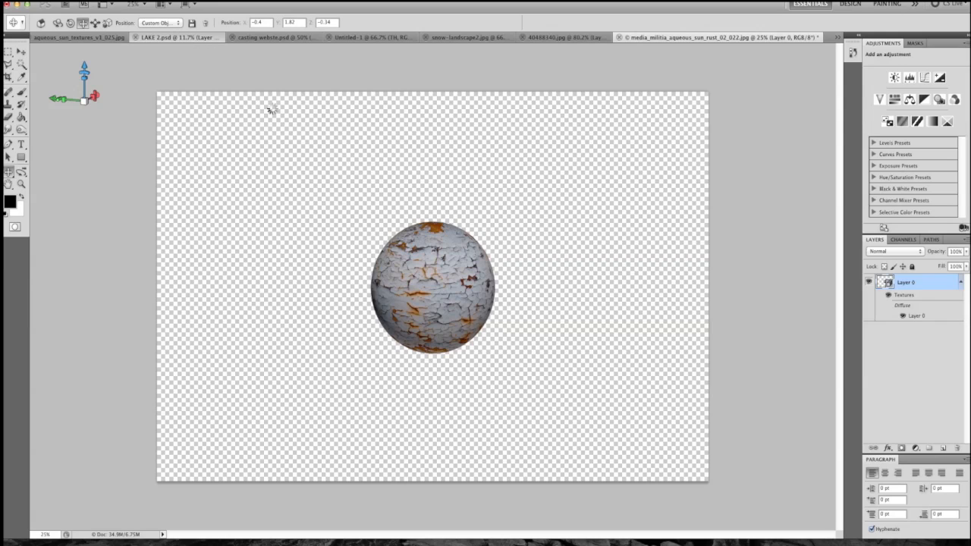
pyautogui.moveTo(389, 376)
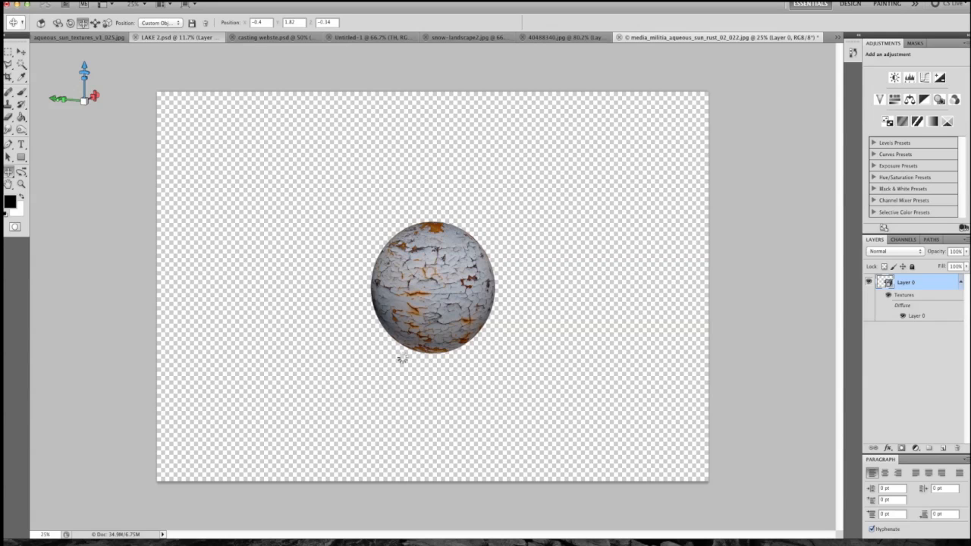
pyautogui.moveTo(416, 365)
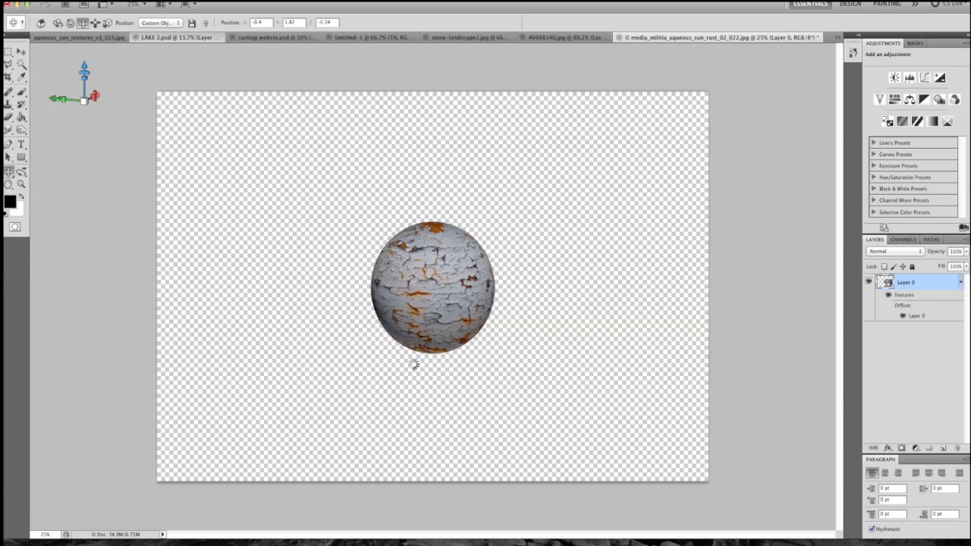
pyautogui.moveTo(402, 392)
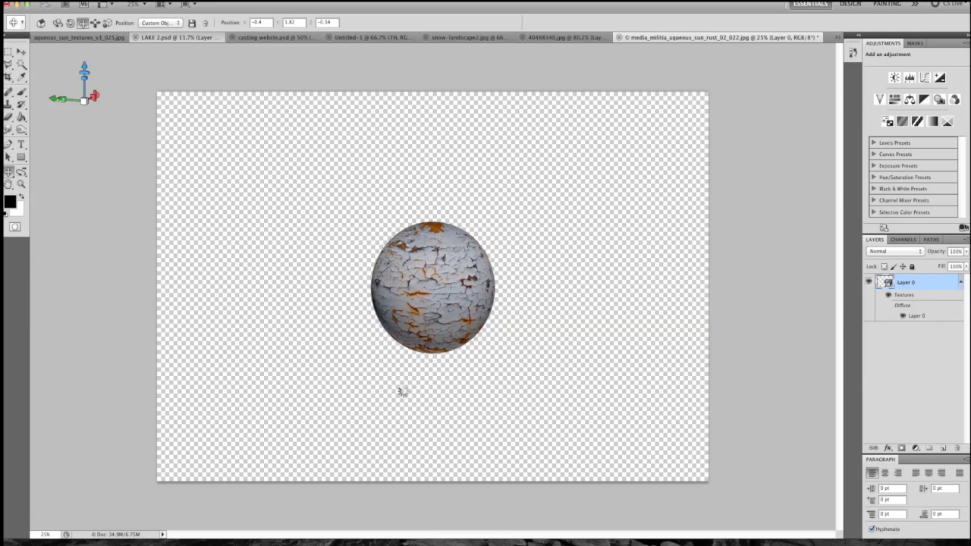
pyautogui.moveTo(340, 240)
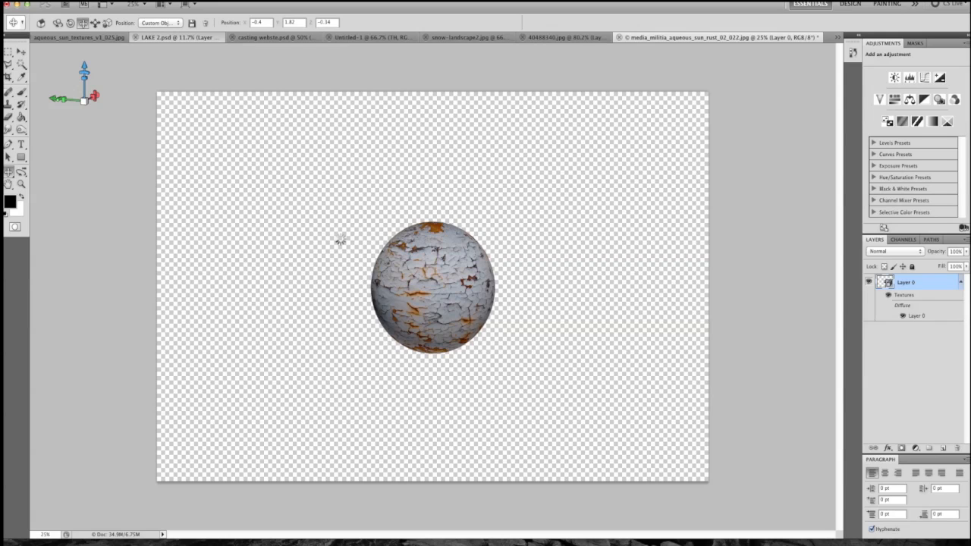
pyautogui.moveTo(270, 198)
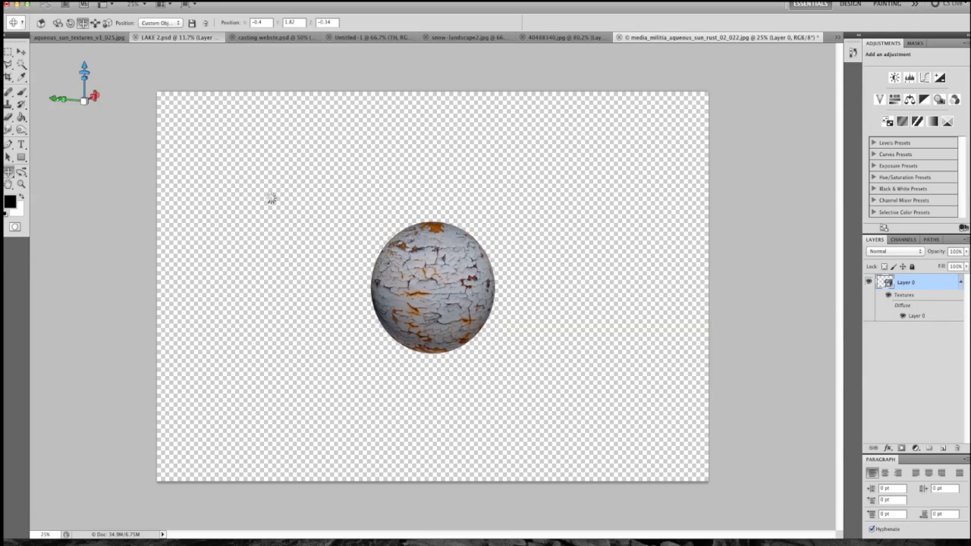
pyautogui.moveTo(322, 369)
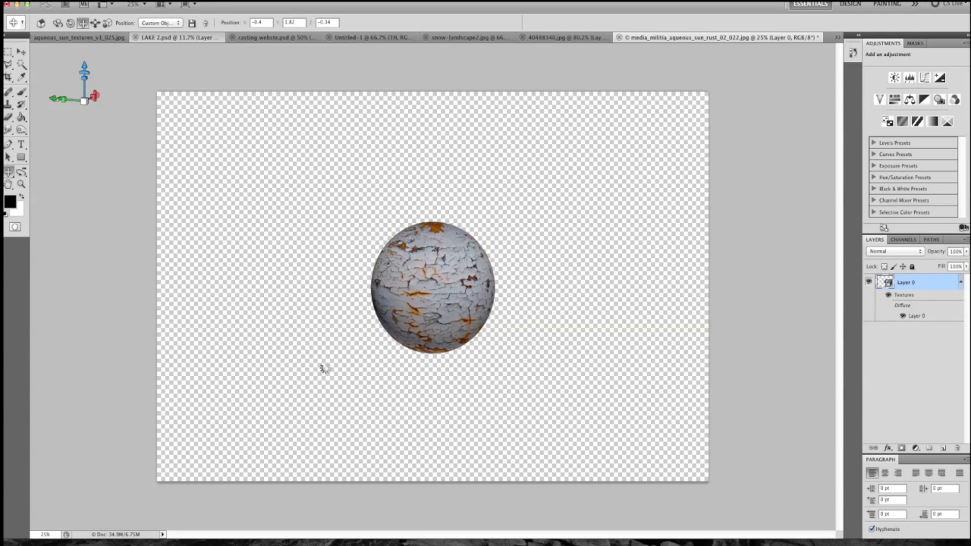
pyautogui.moveTo(436, 185)
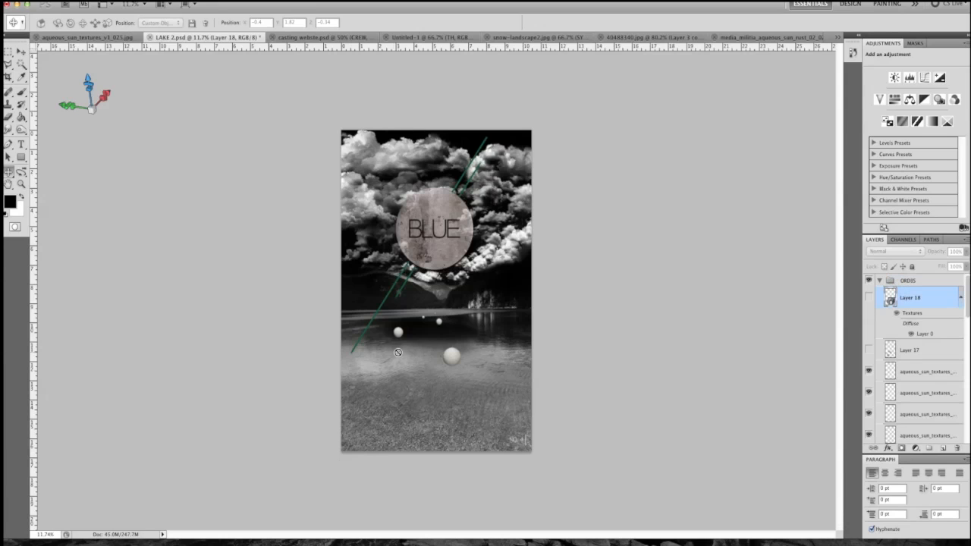
pyautogui.moveTo(352, 346)
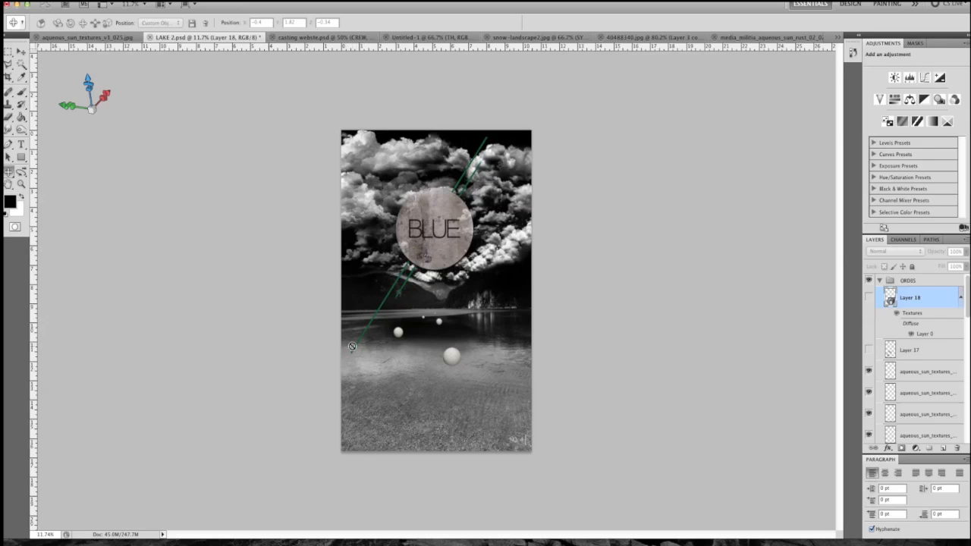
pyautogui.moveTo(386, 327)
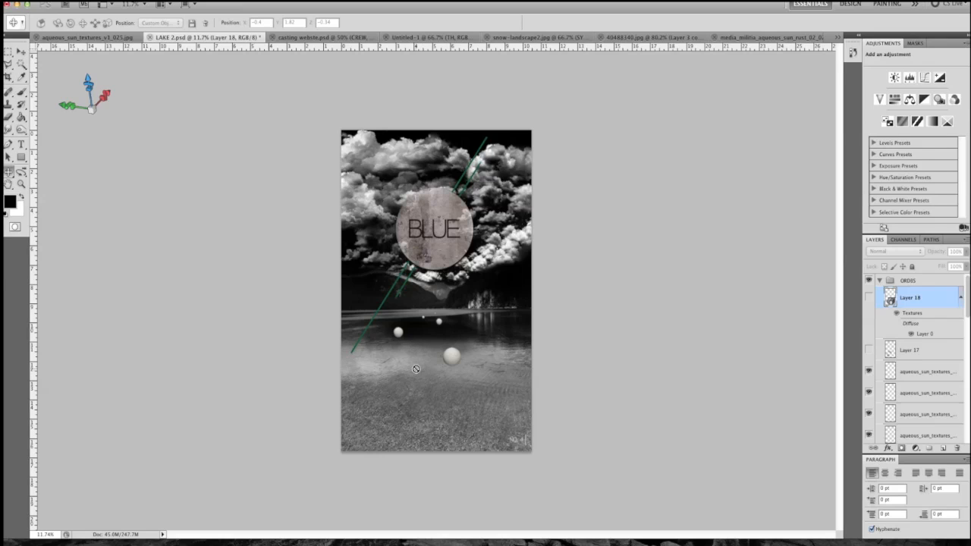
pyautogui.moveTo(433, 356)
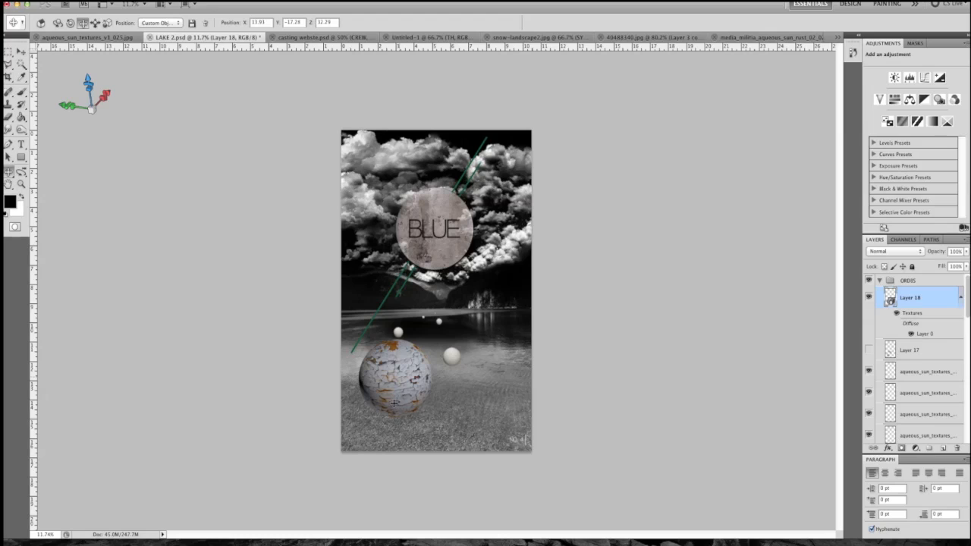
pyautogui.moveTo(252, 197)
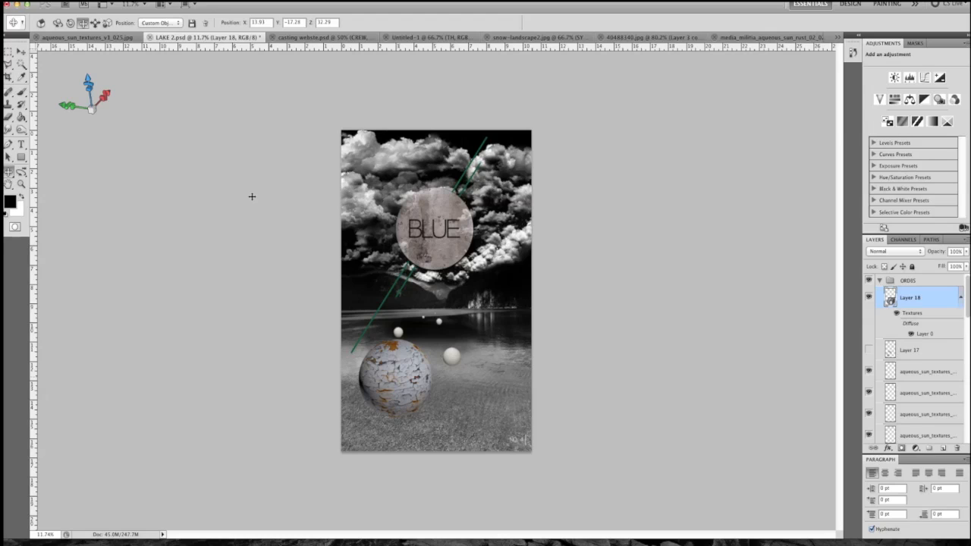
pyautogui.moveTo(285, 267)
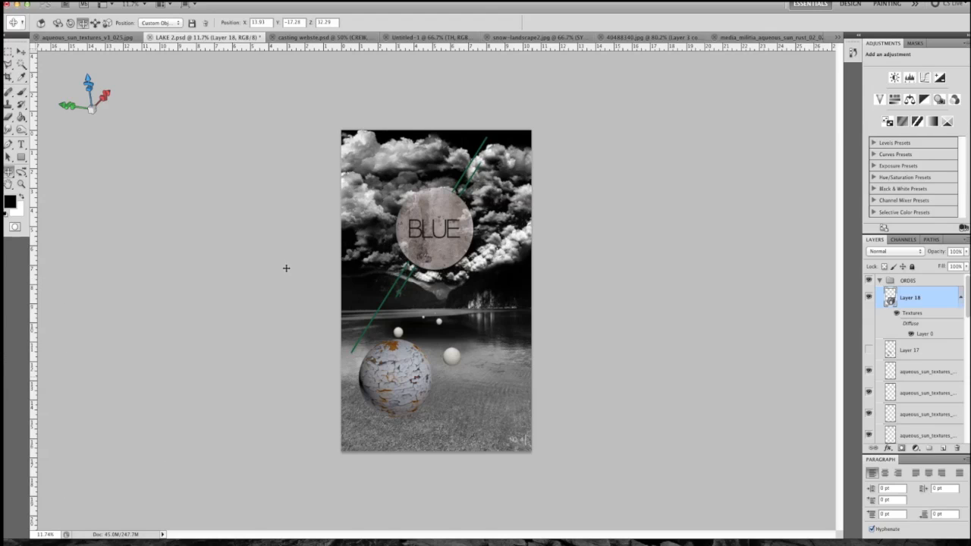
pyautogui.moveTo(294, 267)
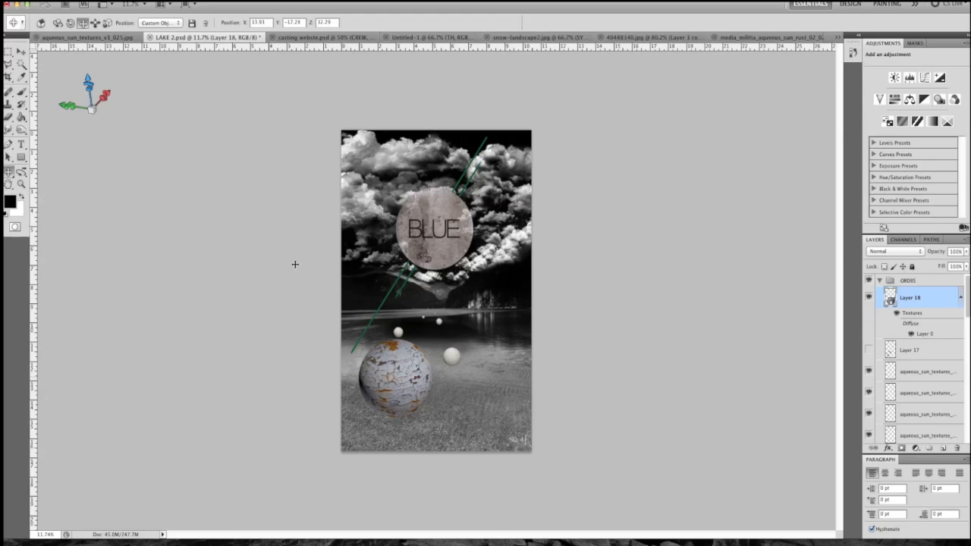
pyautogui.moveTo(115, 143)
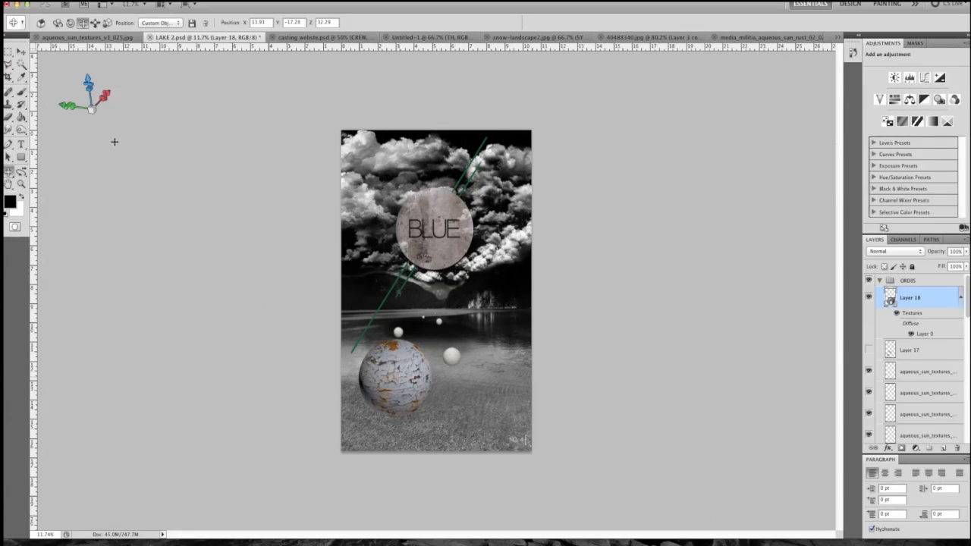
pyautogui.moveTo(103, 114)
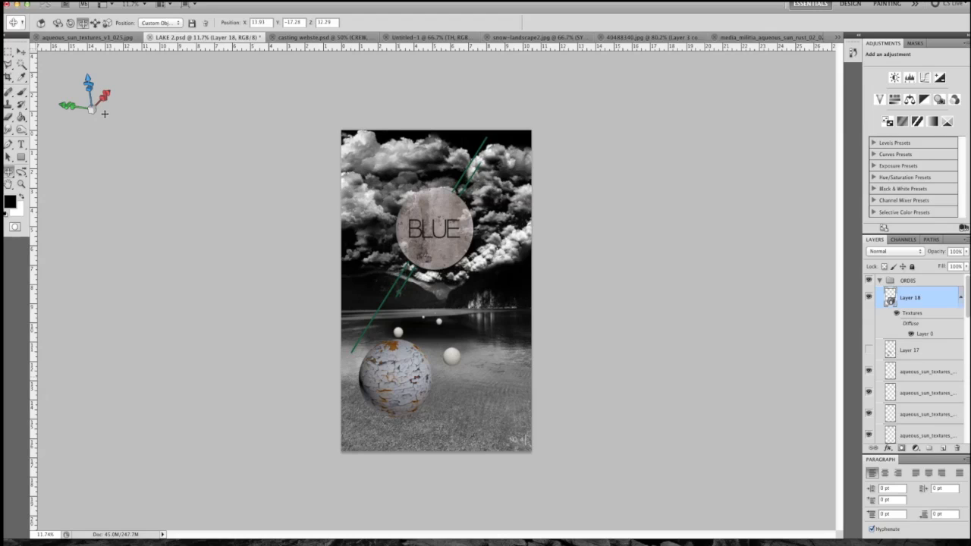
pyautogui.moveTo(164, 150)
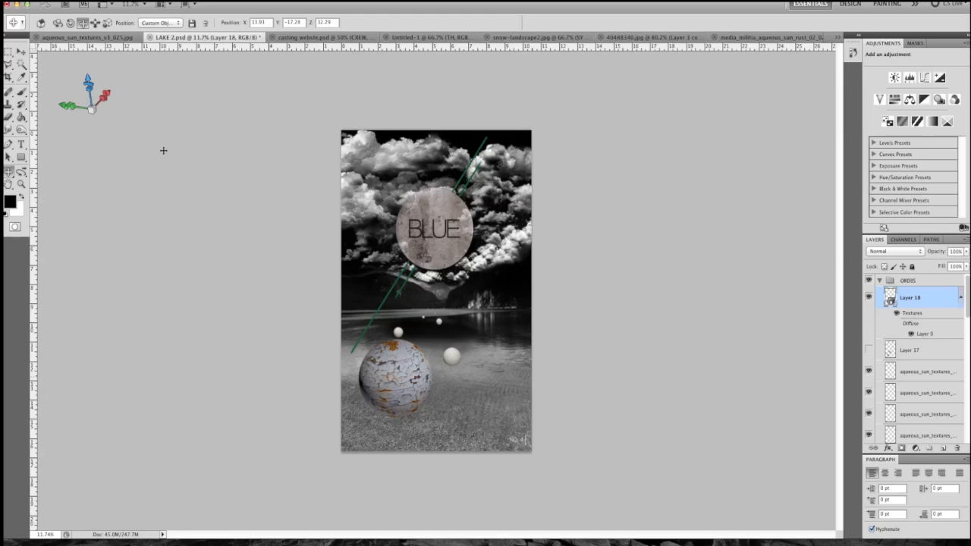
pyautogui.moveTo(149, 132)
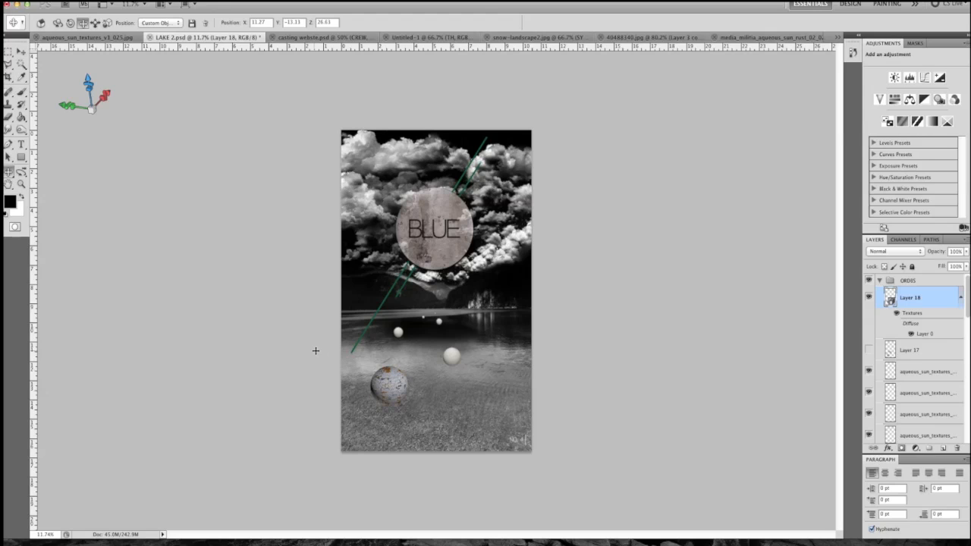
pyautogui.moveTo(337, 345)
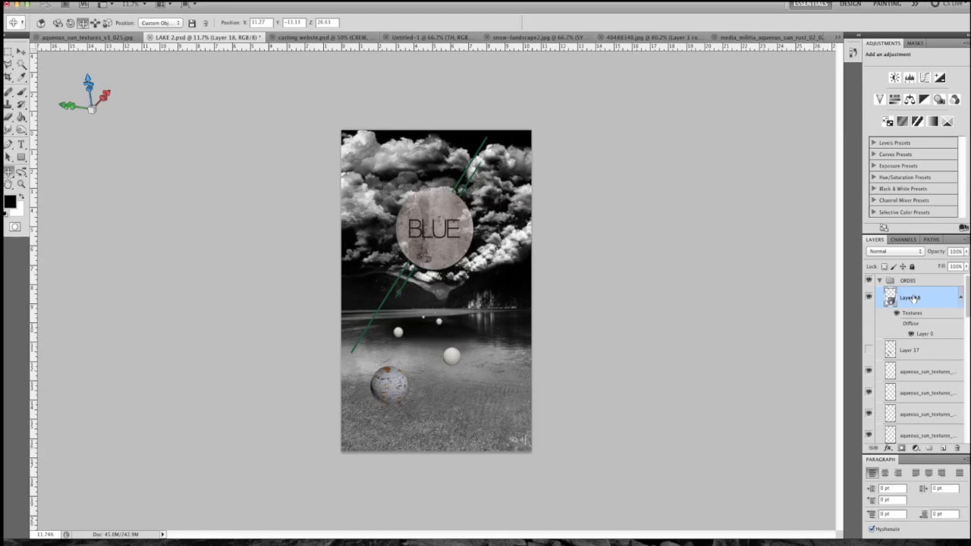
# Step: Bring up the context menu on the orb's 3D layer to rasterize it
pyautogui.rightClick(911, 298)
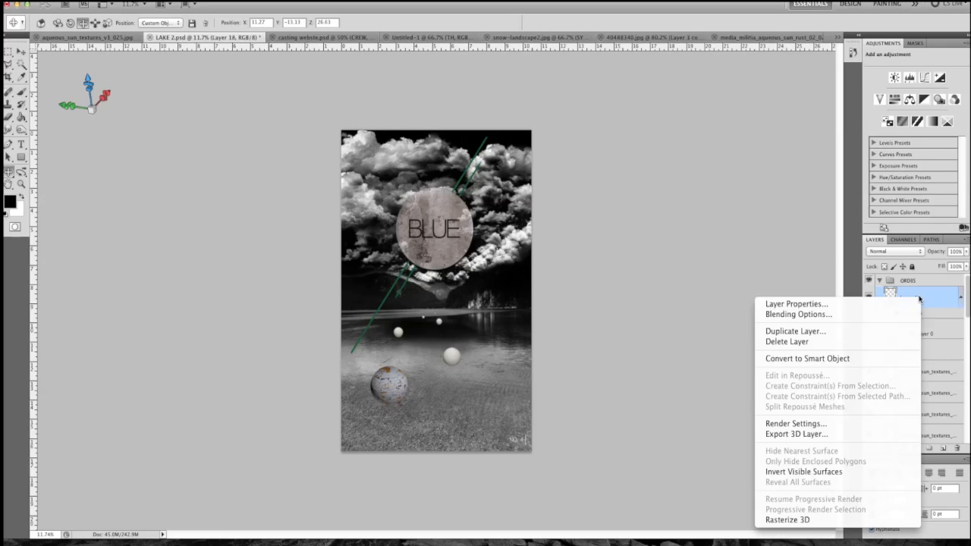
pyautogui.moveTo(798, 314)
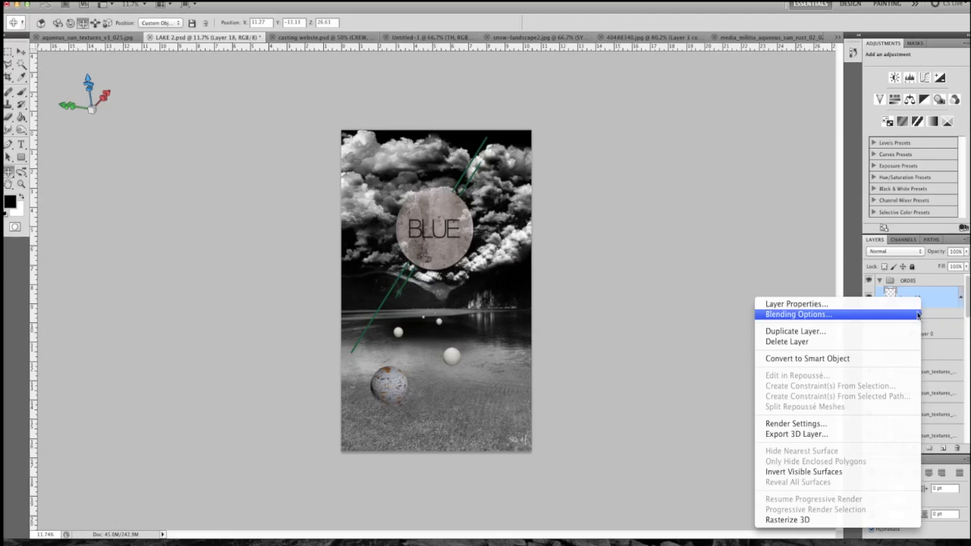
pyautogui.moveTo(911, 317)
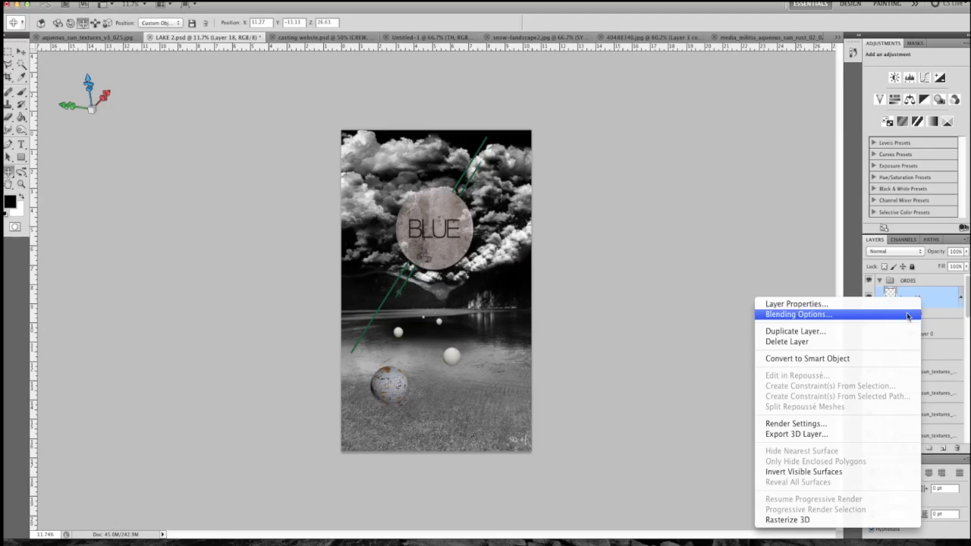
pyautogui.moveTo(838, 358)
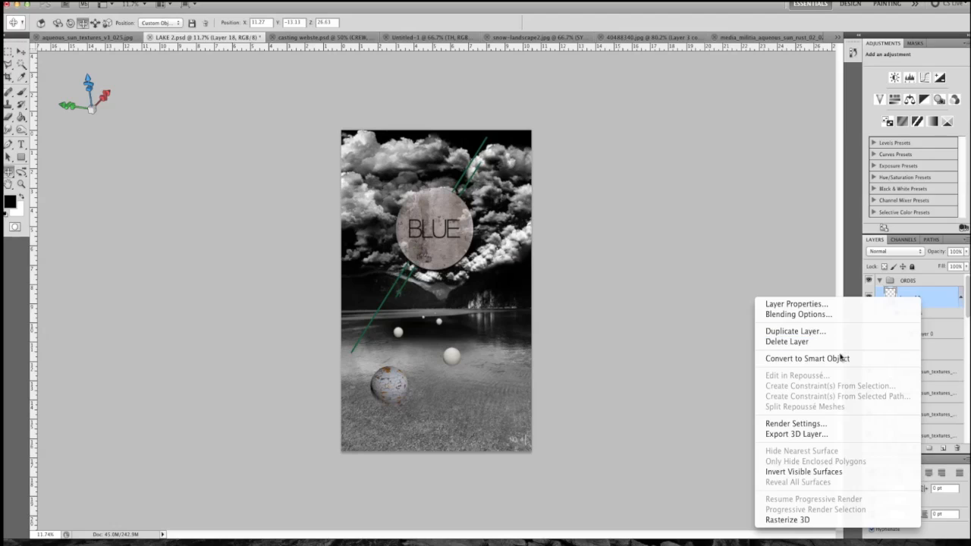
pyautogui.moveTo(818, 462)
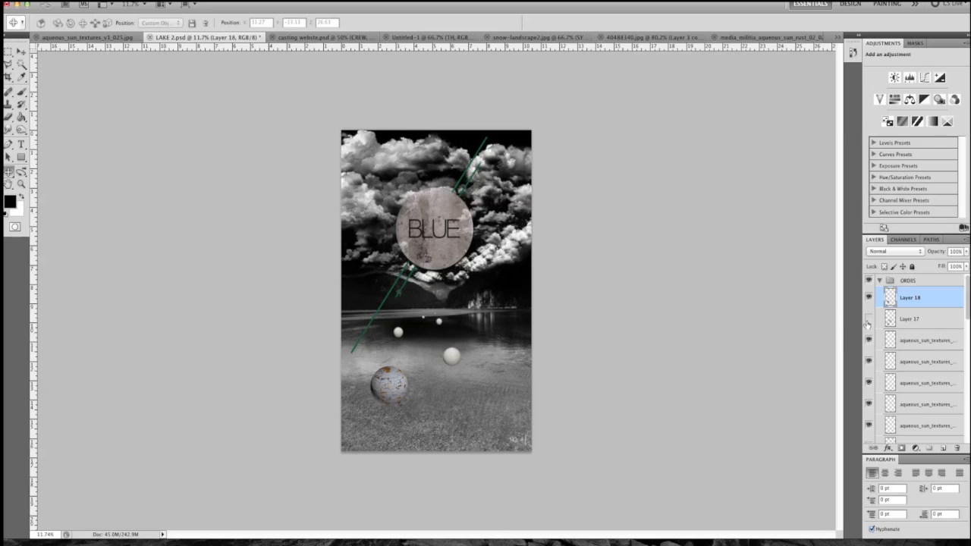
# Step: Add a new empty layer above the rasterized orb and select the Brush tool
pyautogui.click(869, 318)
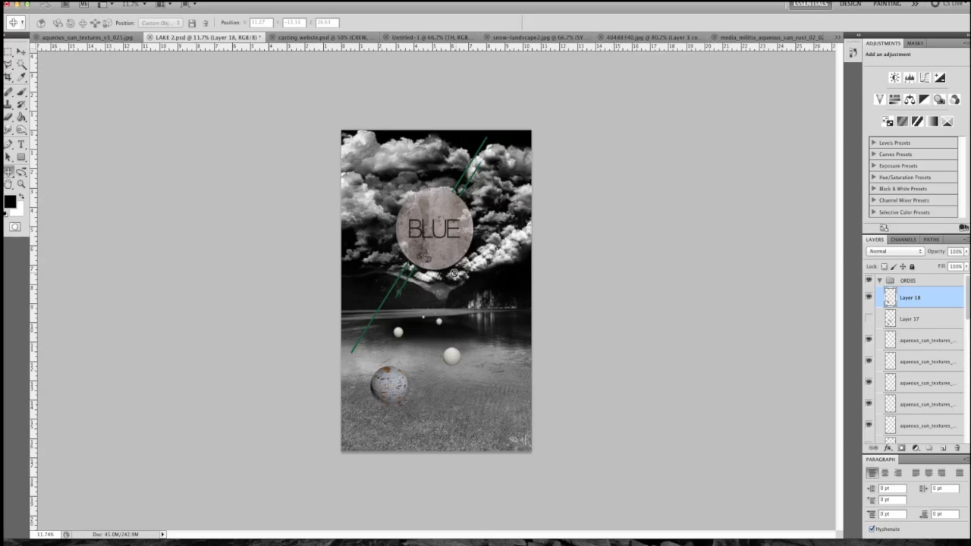
pyautogui.moveTo(429, 421)
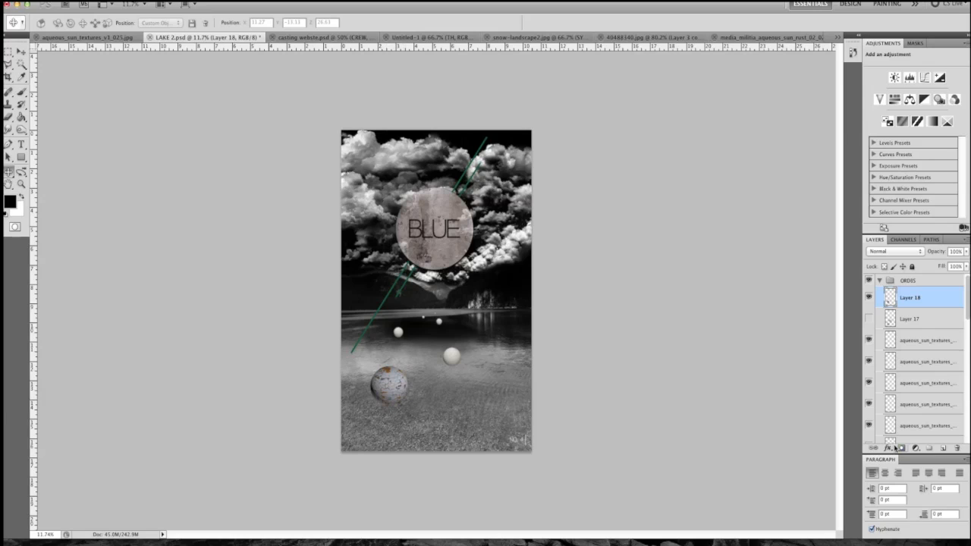
pyautogui.moveTo(919, 404)
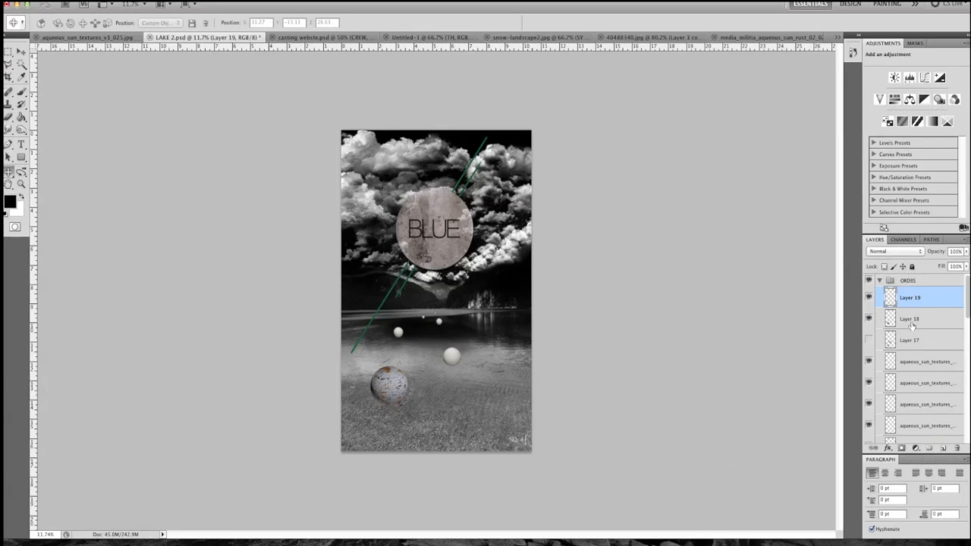
pyautogui.click(21, 93)
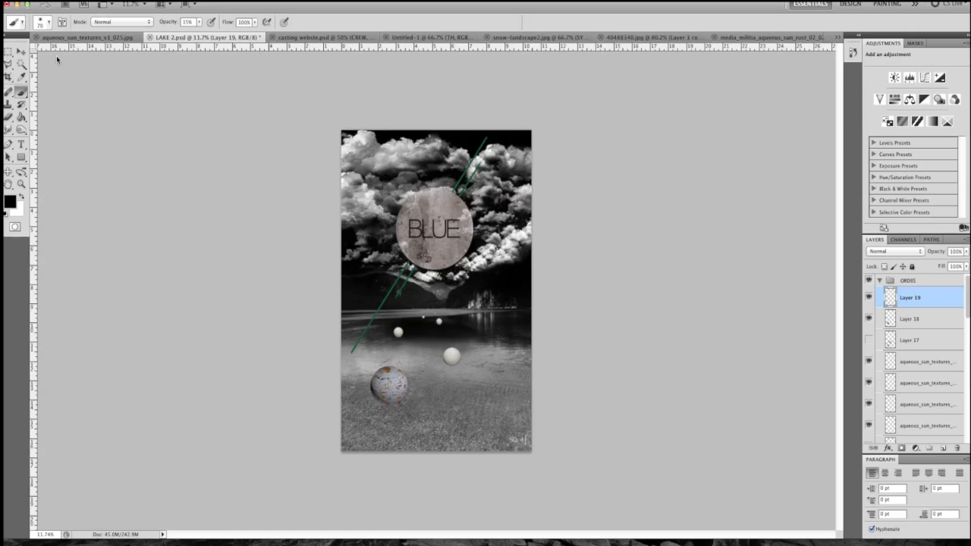
pyautogui.moveTo(299, 306)
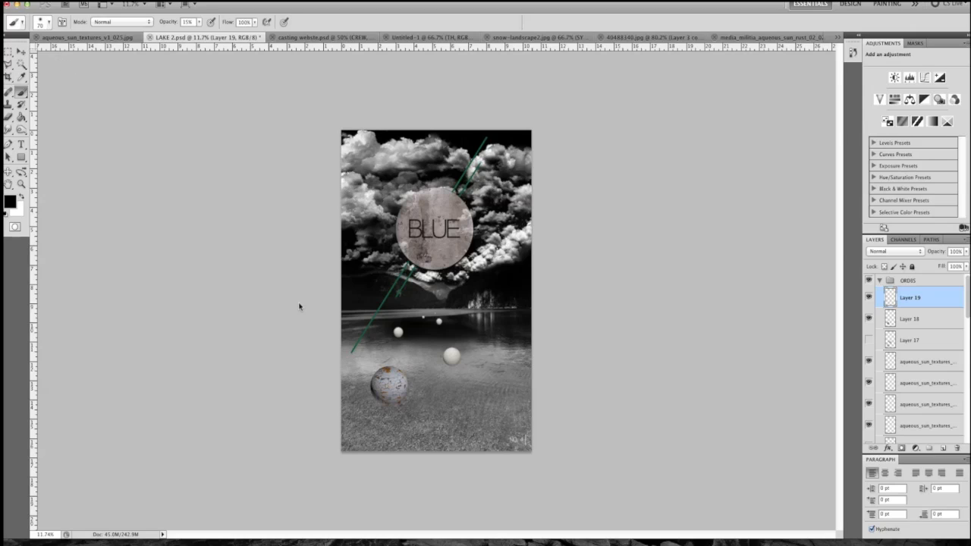
# Step: Adjust the brush settings for soft low-opacity black shading under the orb
pyautogui.click(50, 21)
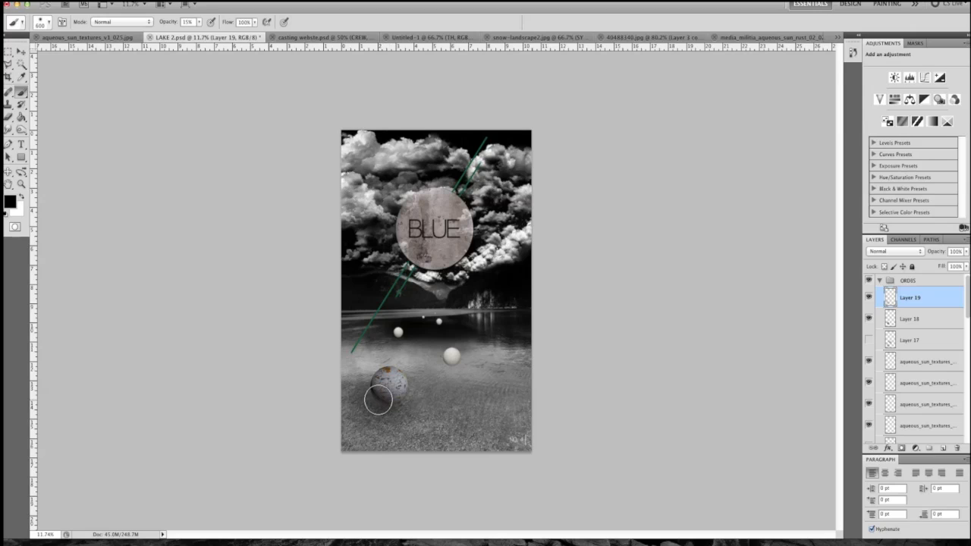
pyautogui.moveTo(394, 408)
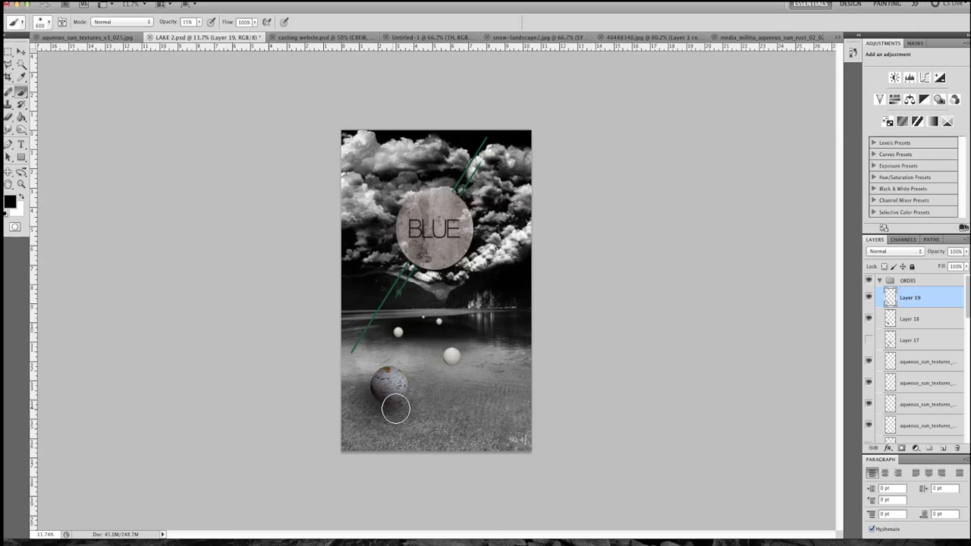
pyautogui.moveTo(409, 426)
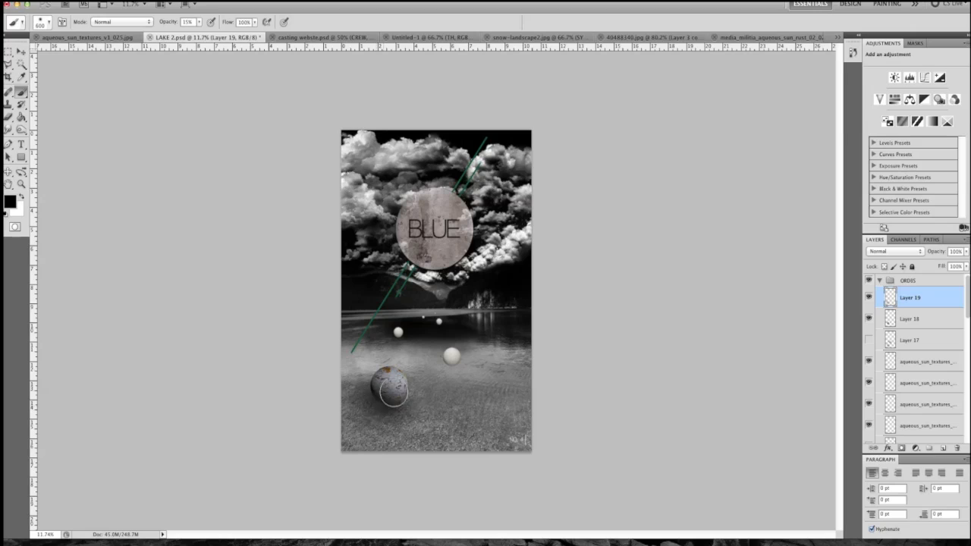
pyautogui.moveTo(382, 409)
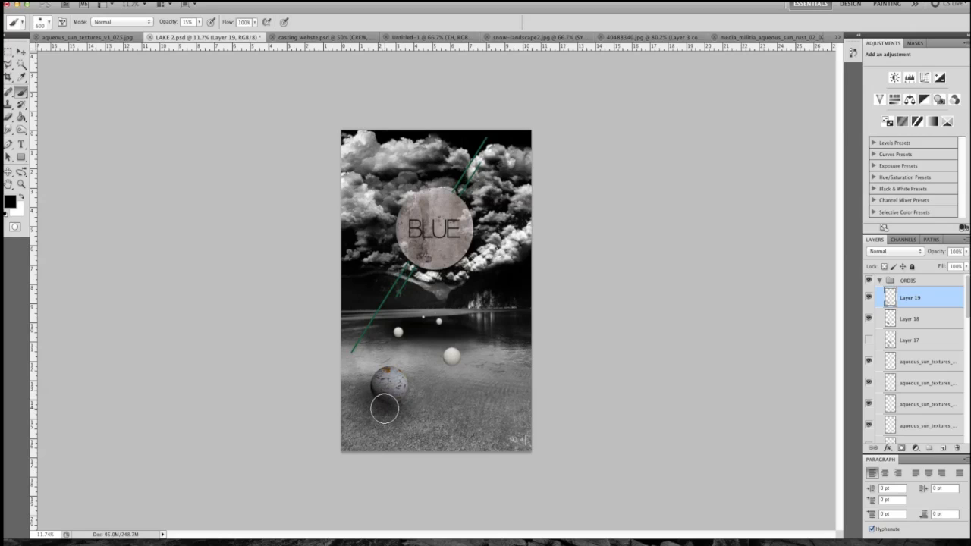
pyautogui.moveTo(392, 402)
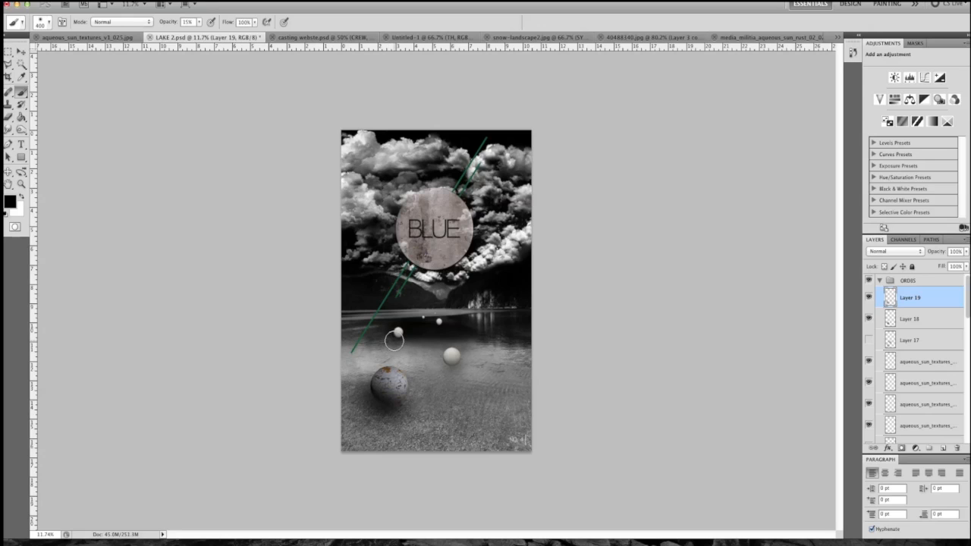
pyautogui.moveTo(355, 495)
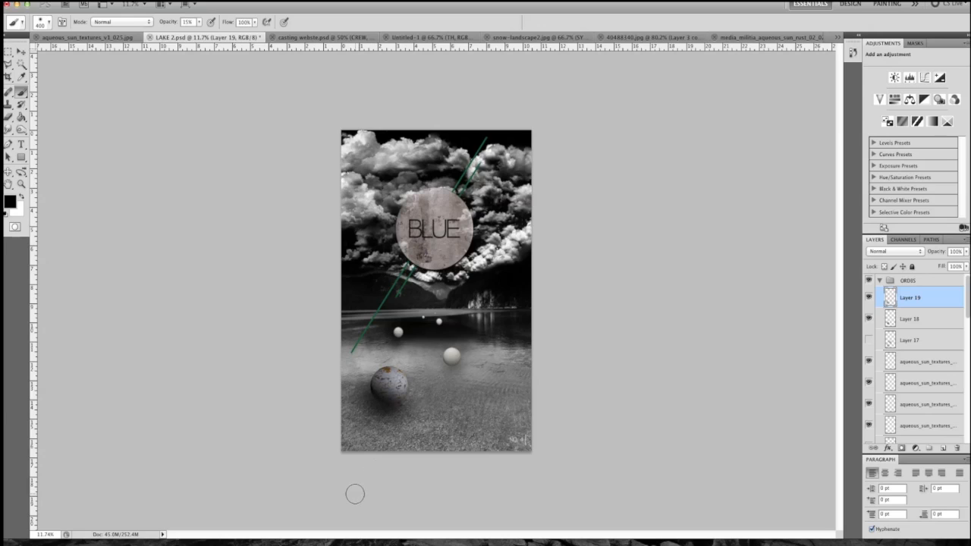
pyautogui.moveTo(399, 449)
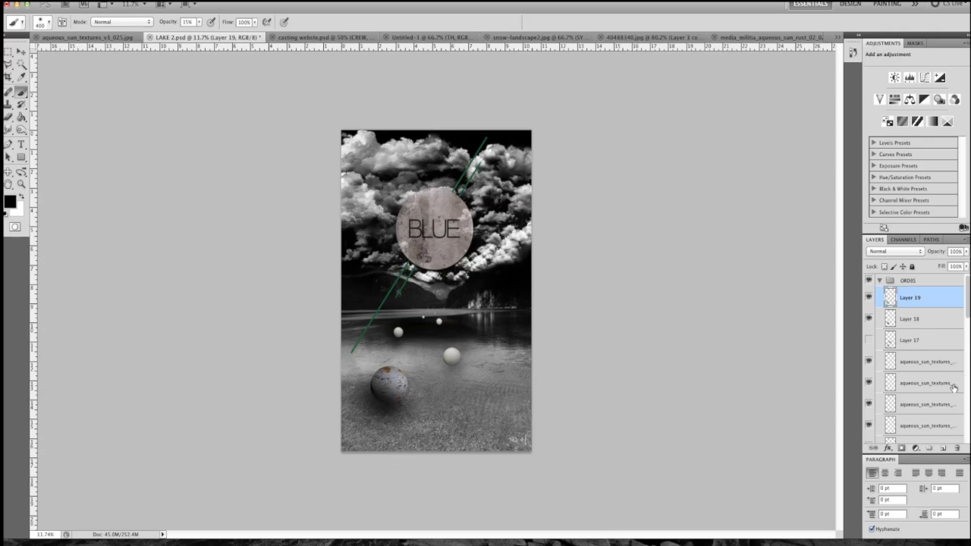
pyautogui.moveTo(931, 491)
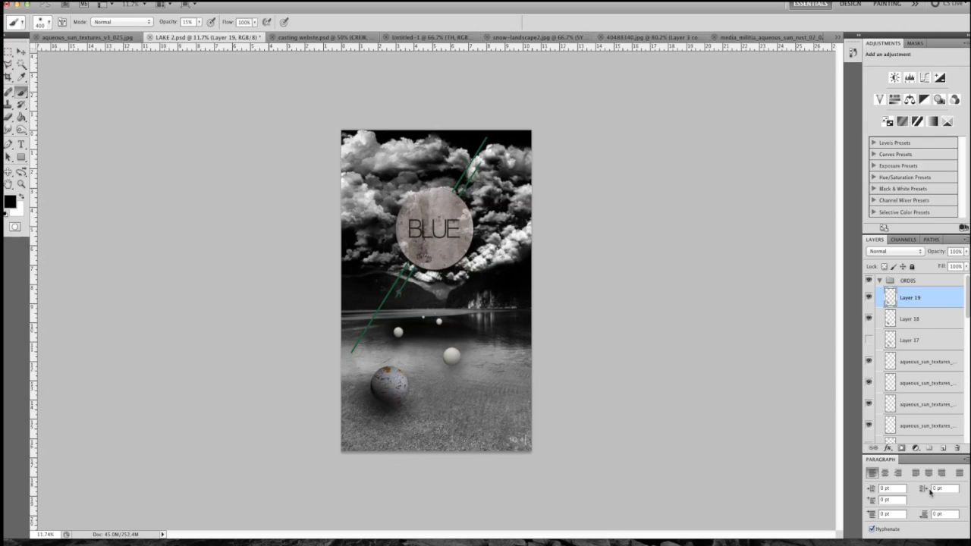